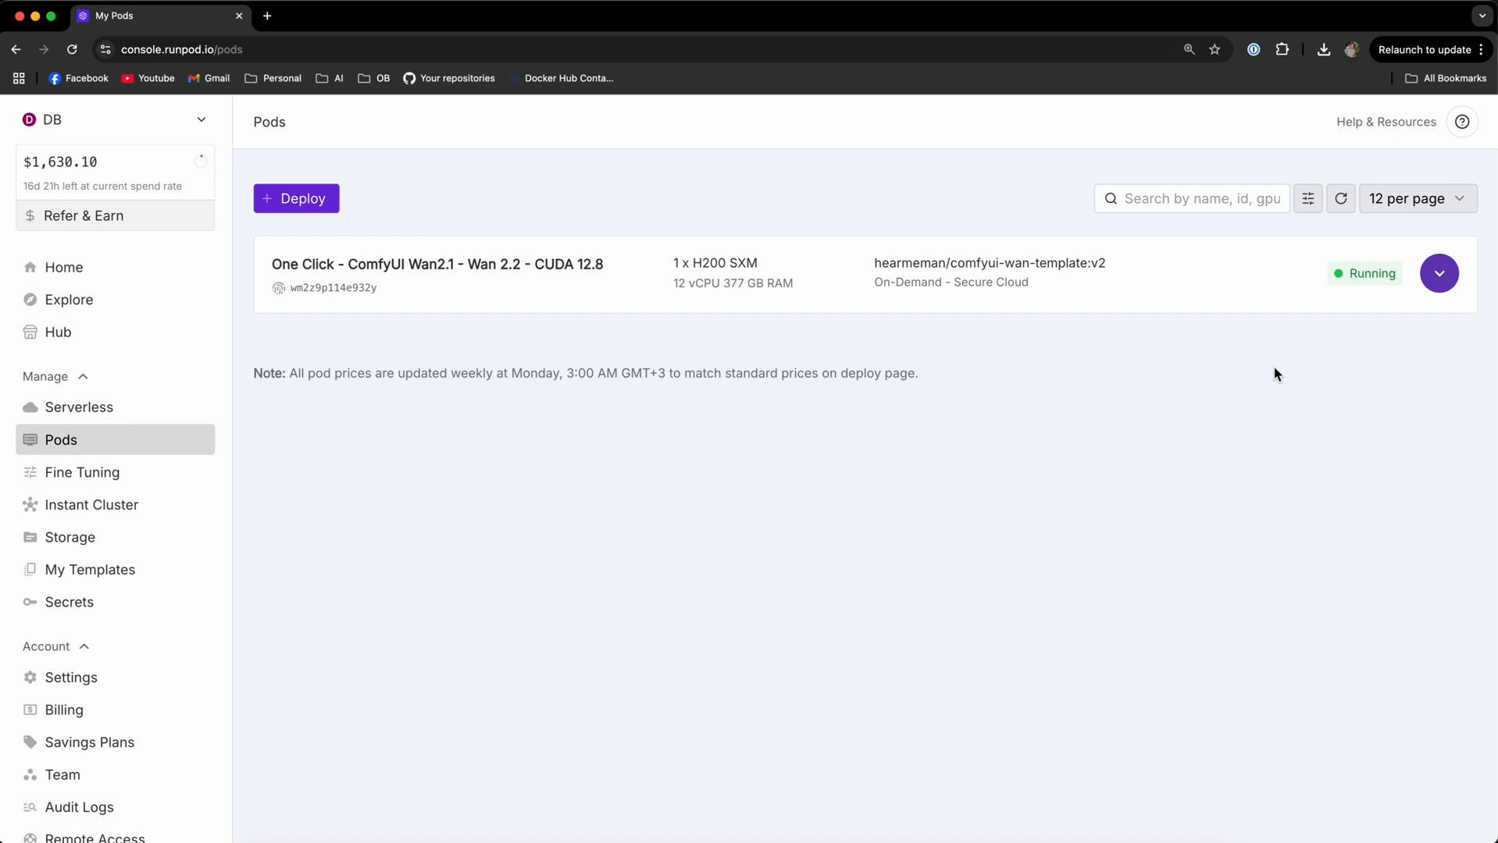
Step: Start a new pod deployment and browse the GPU list toward the H100 SXM option
click(297, 198)
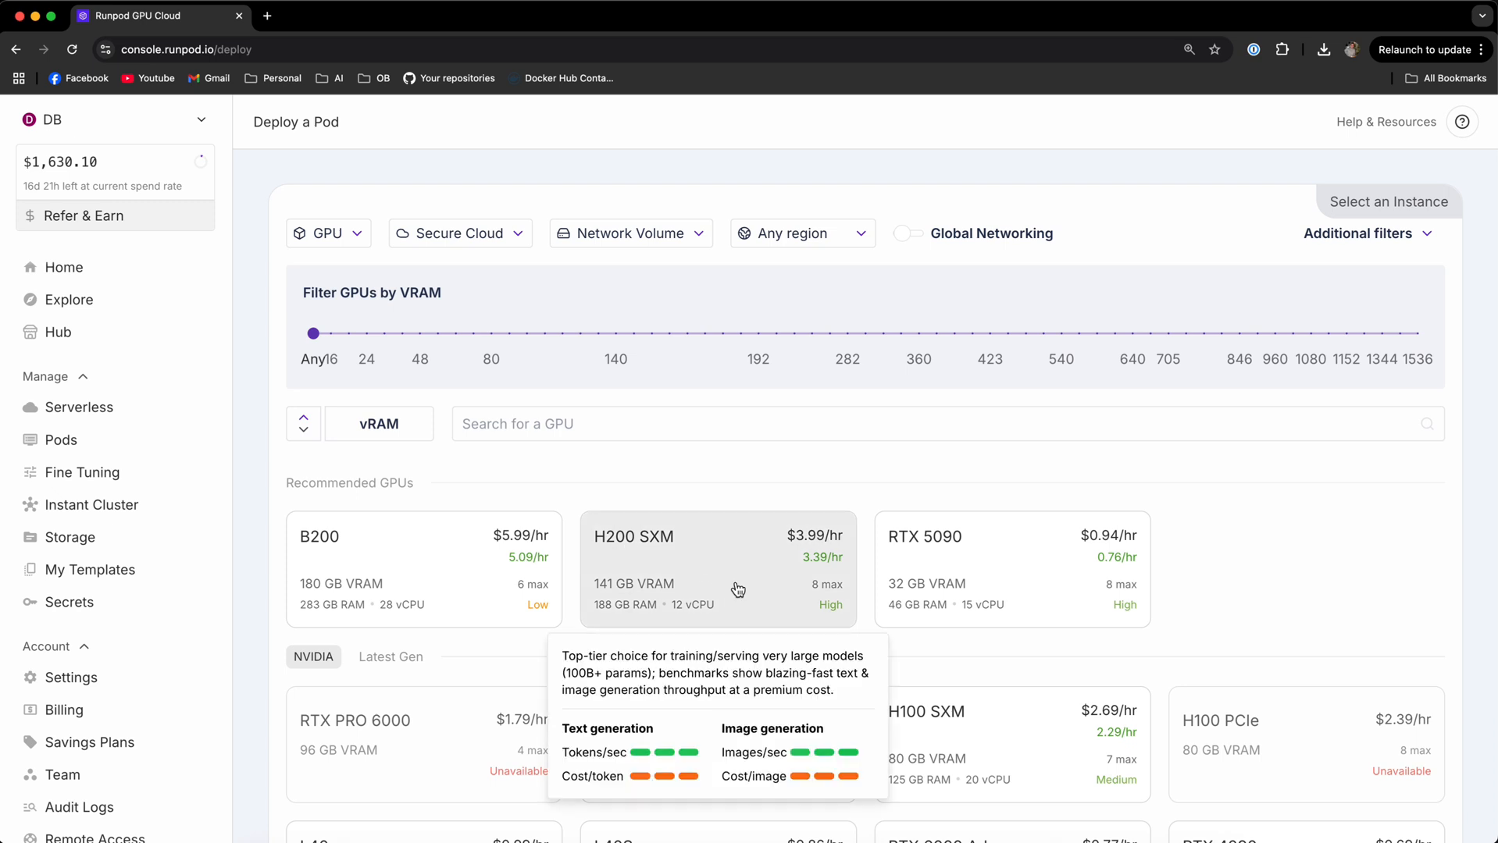
scroll(down, 3)
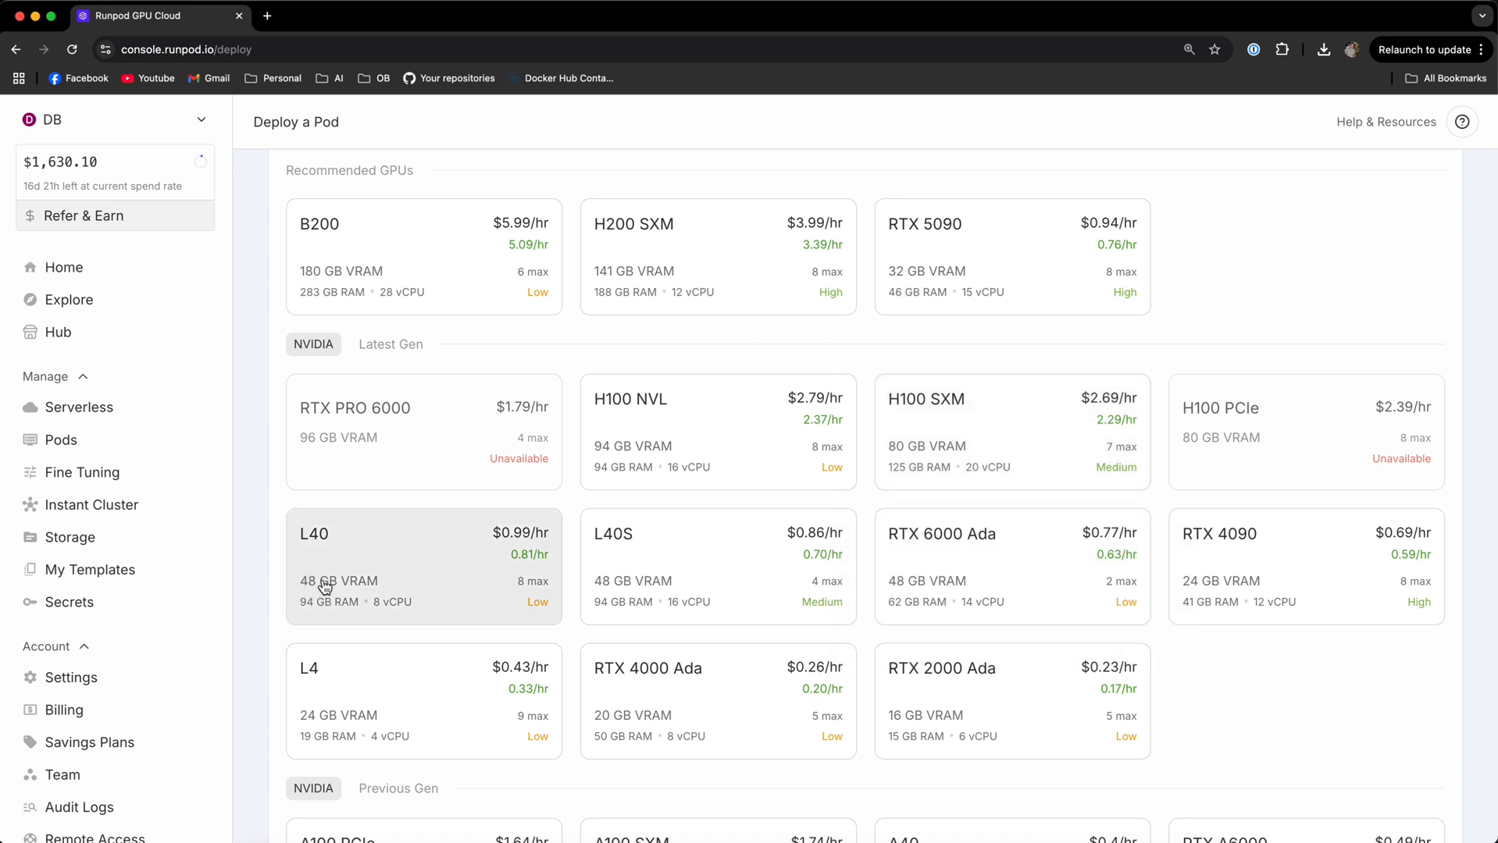
mouse_move(546, 489)
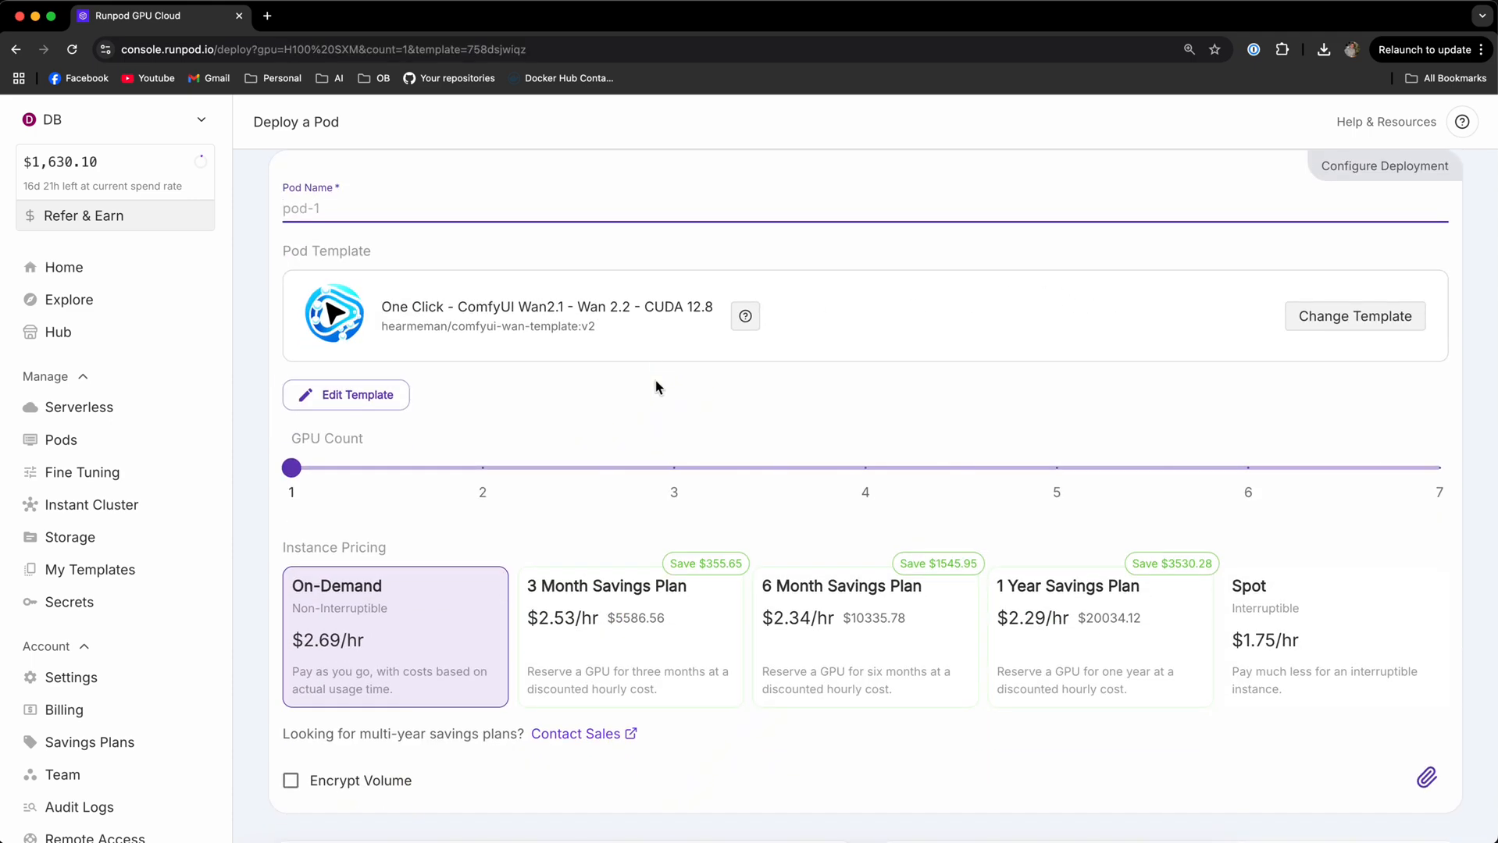
Step: In Edit Template's environment variables, set download_wan22 to true and apply the overrides
click(345, 396)
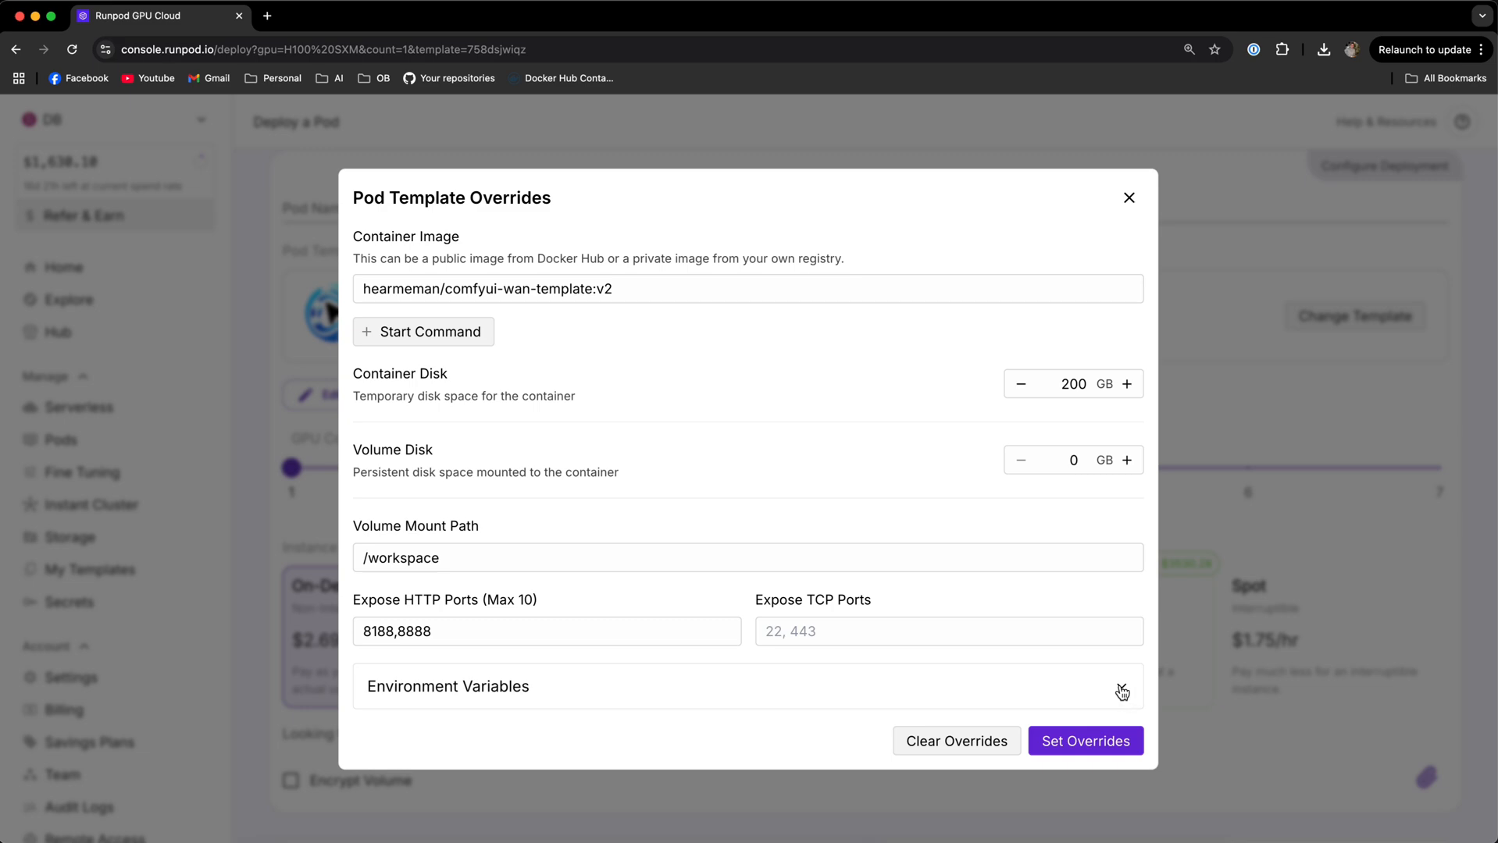
click(1123, 690)
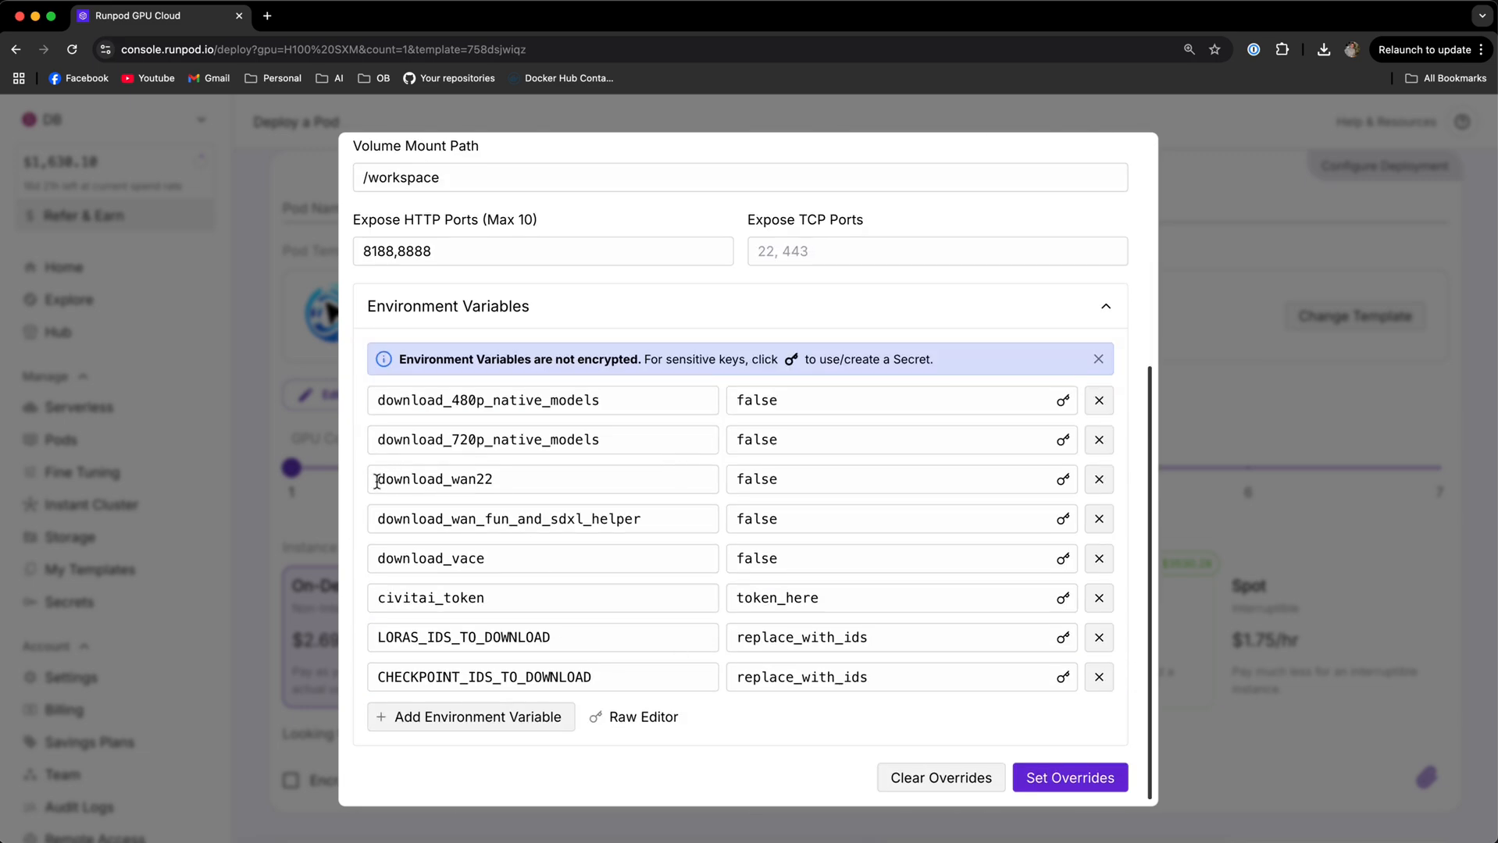
double_click(756, 478)
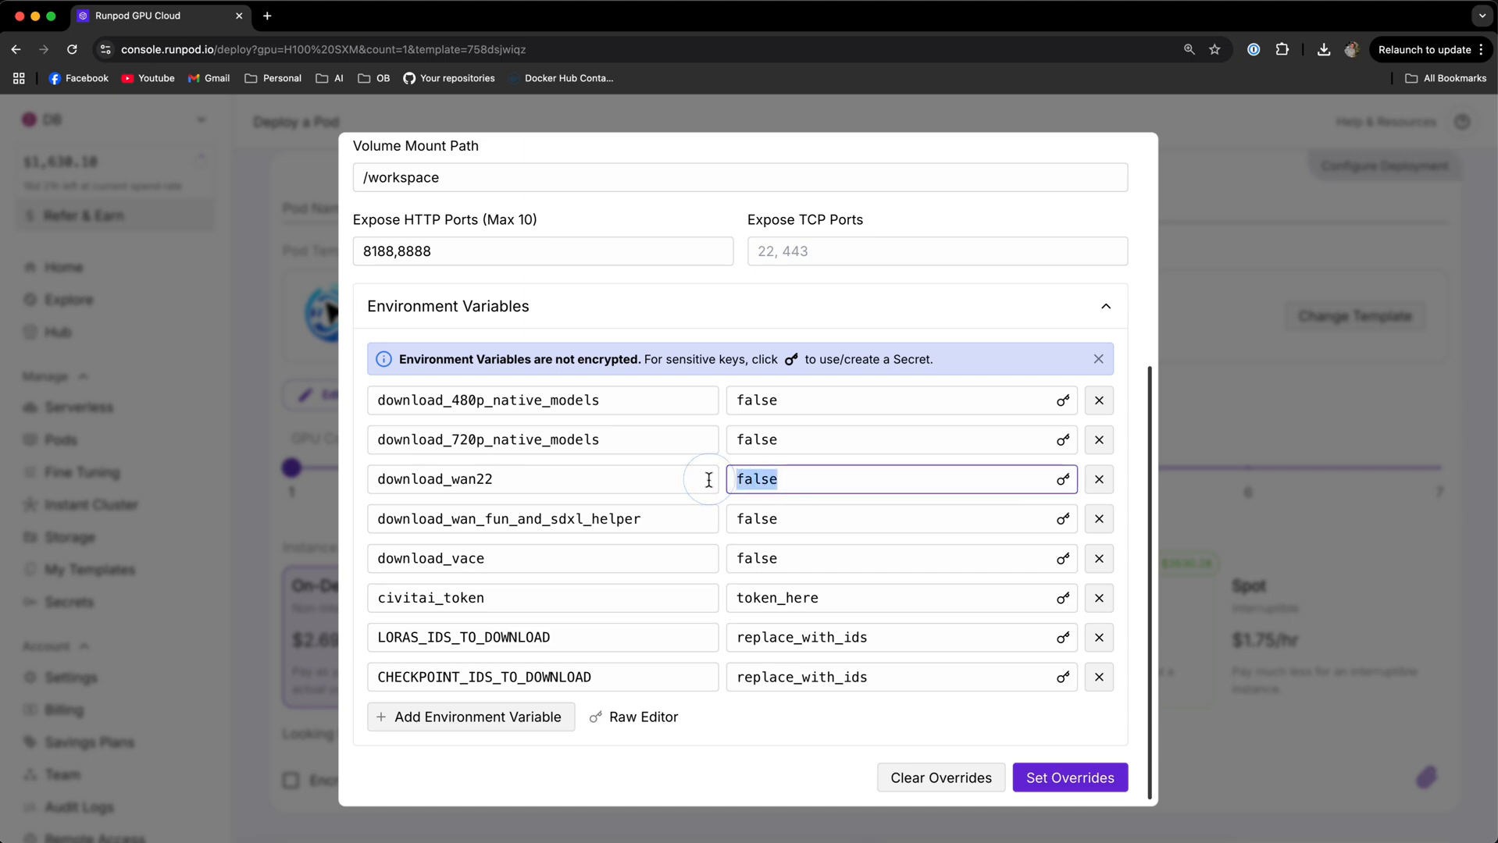
text(true)
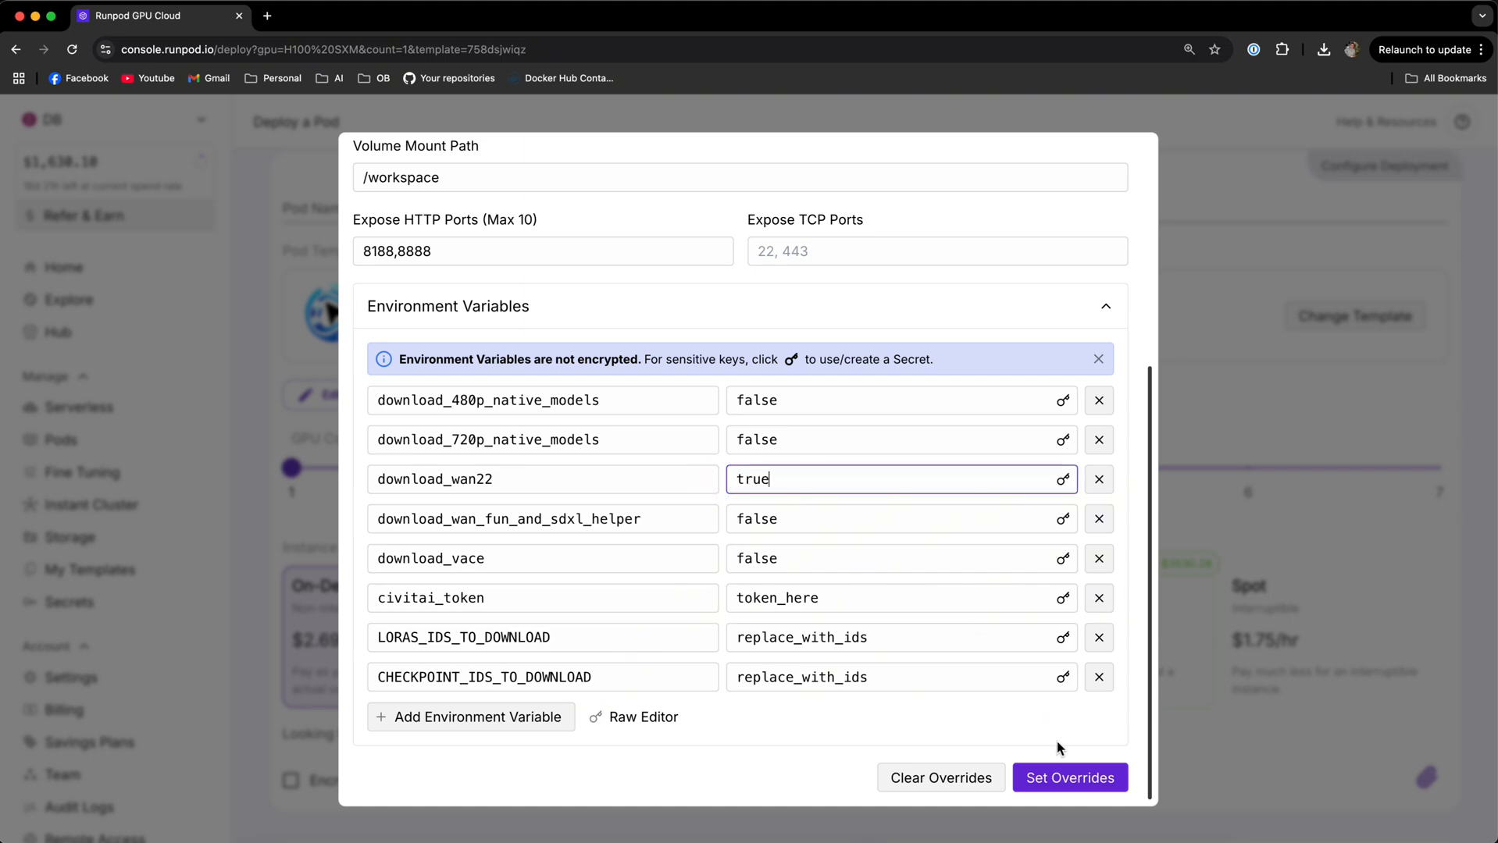
click(1068, 778)
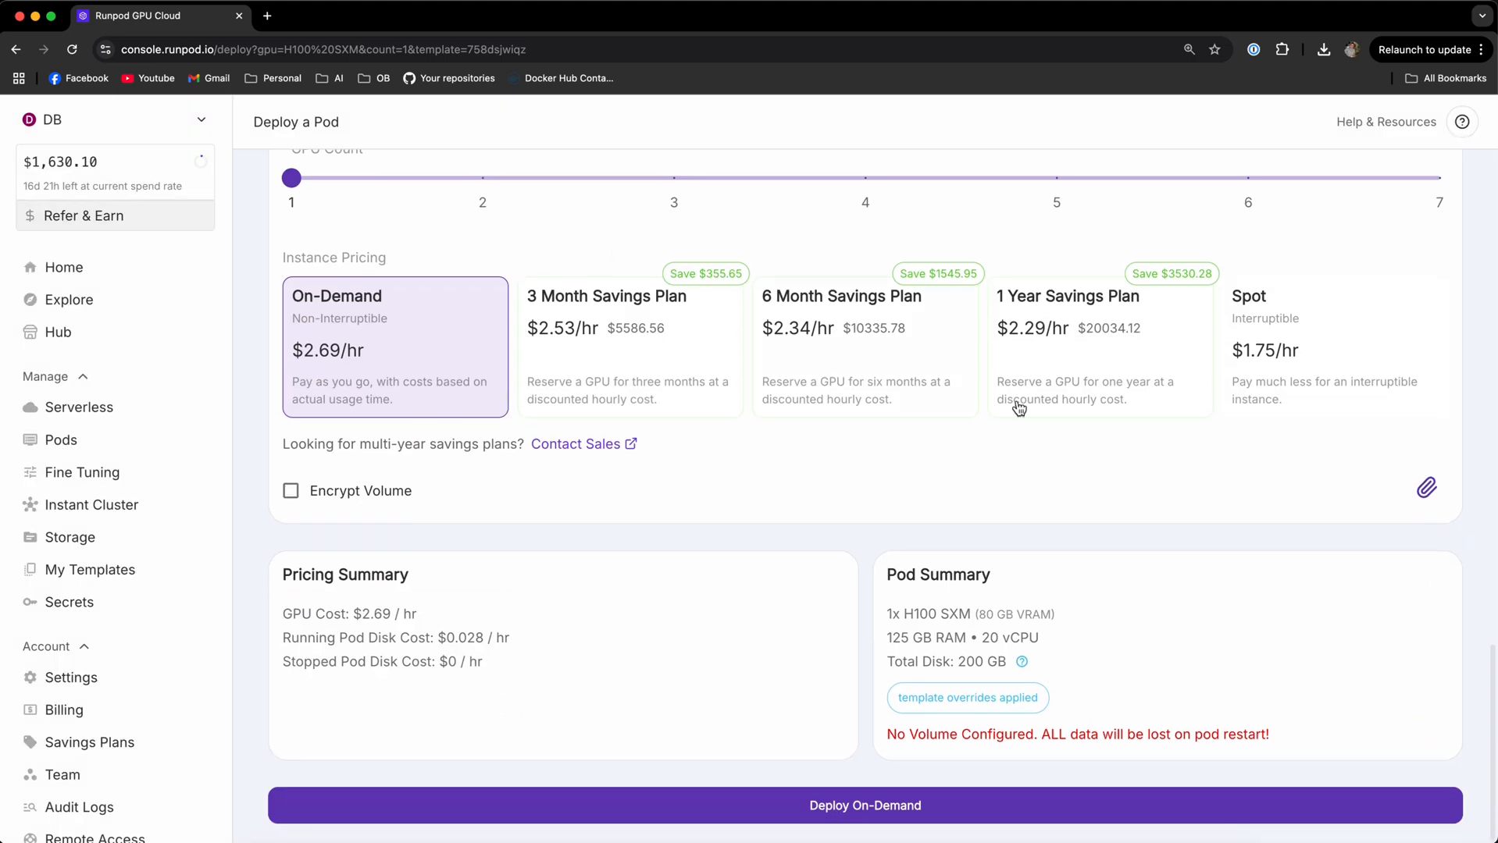
Step: Deploy the H100 SXM pod on-demand, then terminate it and confirm
click(862, 806)
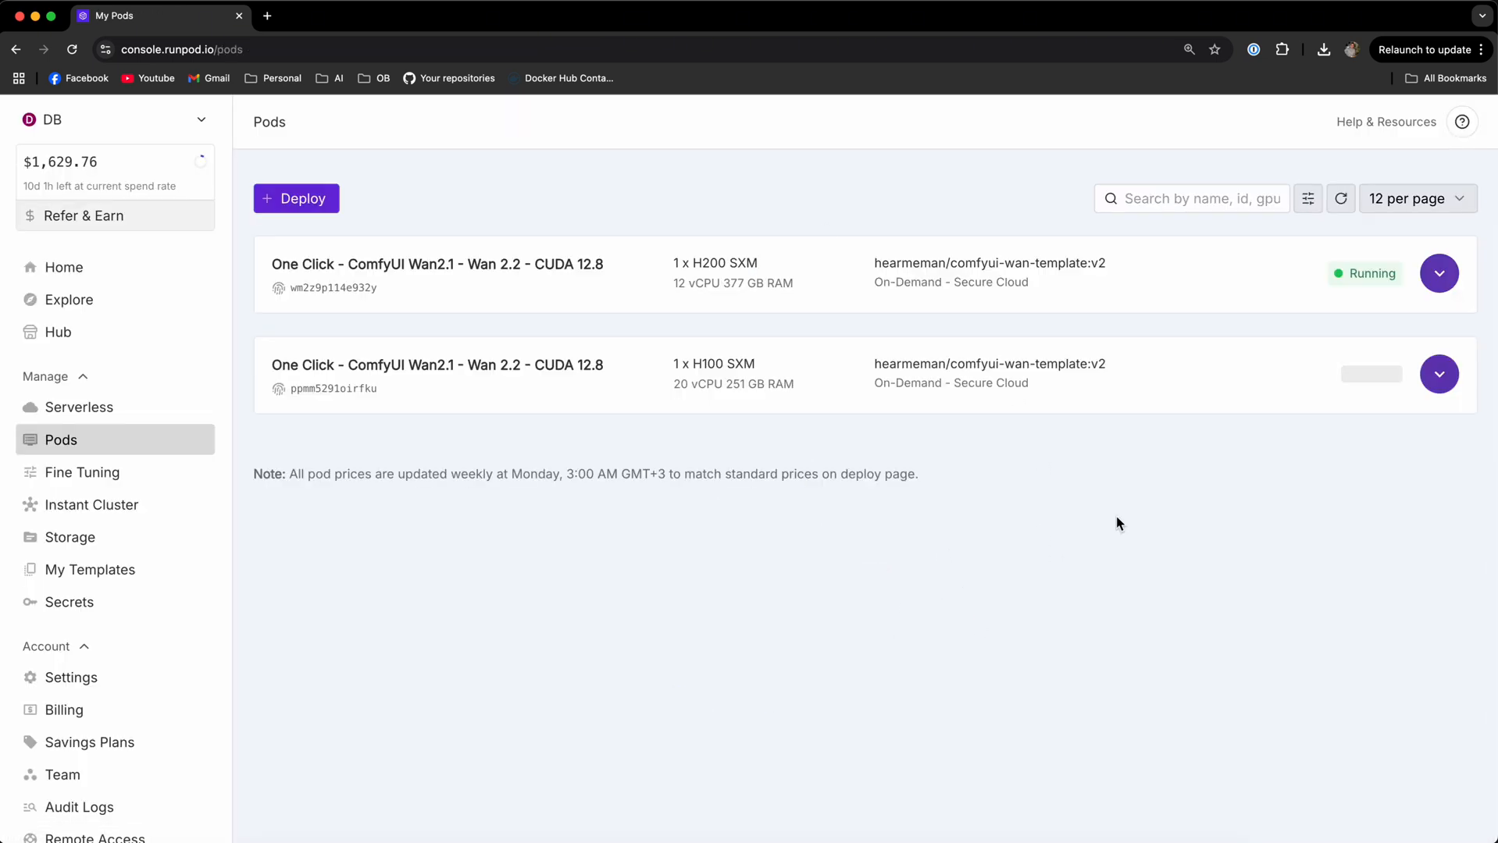
mouse_move(990, 373)
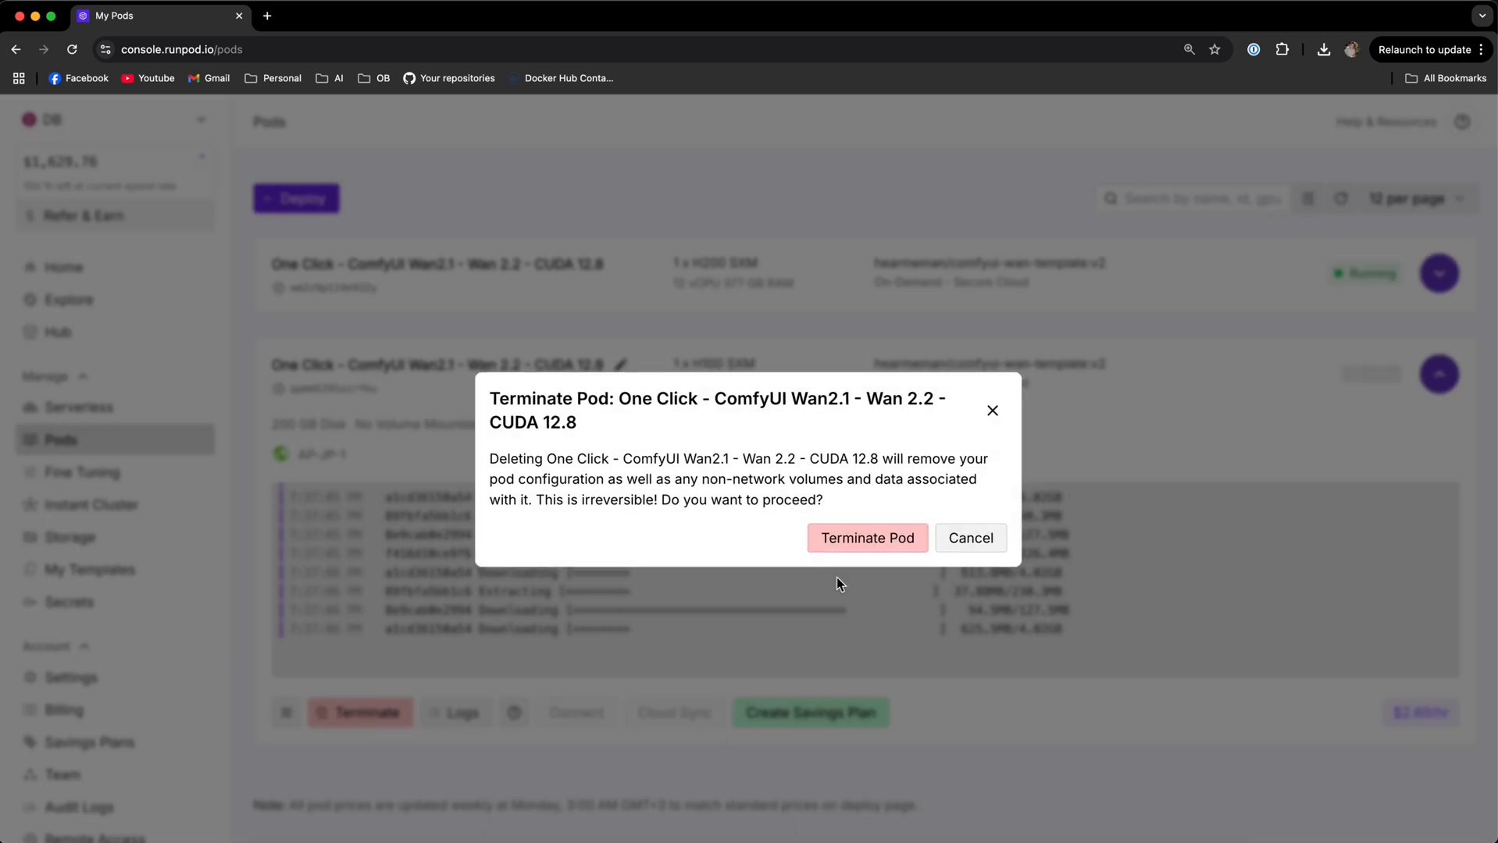
click(970, 537)
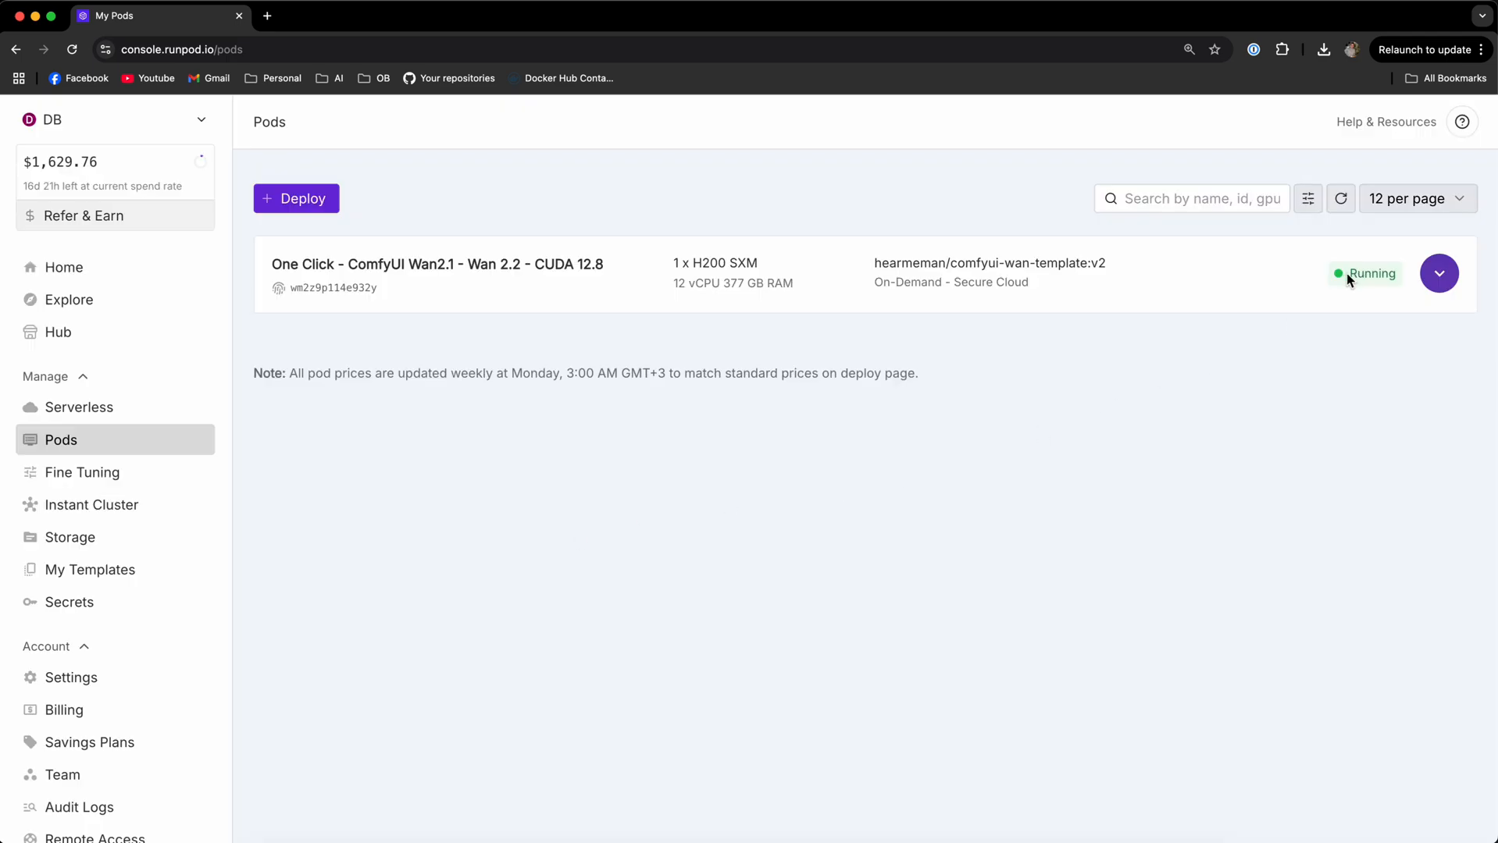
Step: Expand the running H200 SXM pod, check its logs and connect to it
click(1438, 273)
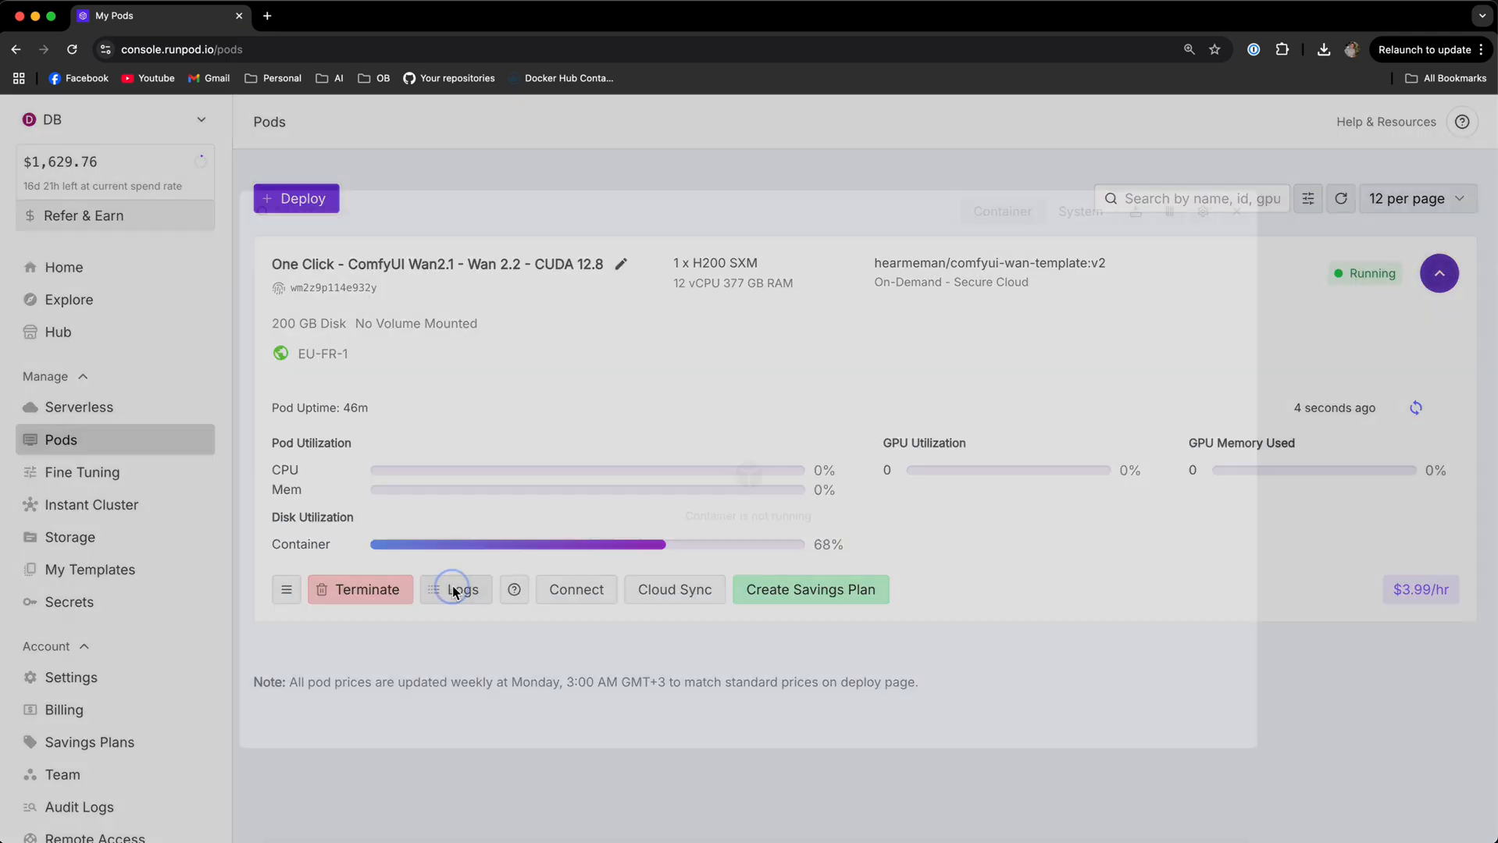
click(456, 589)
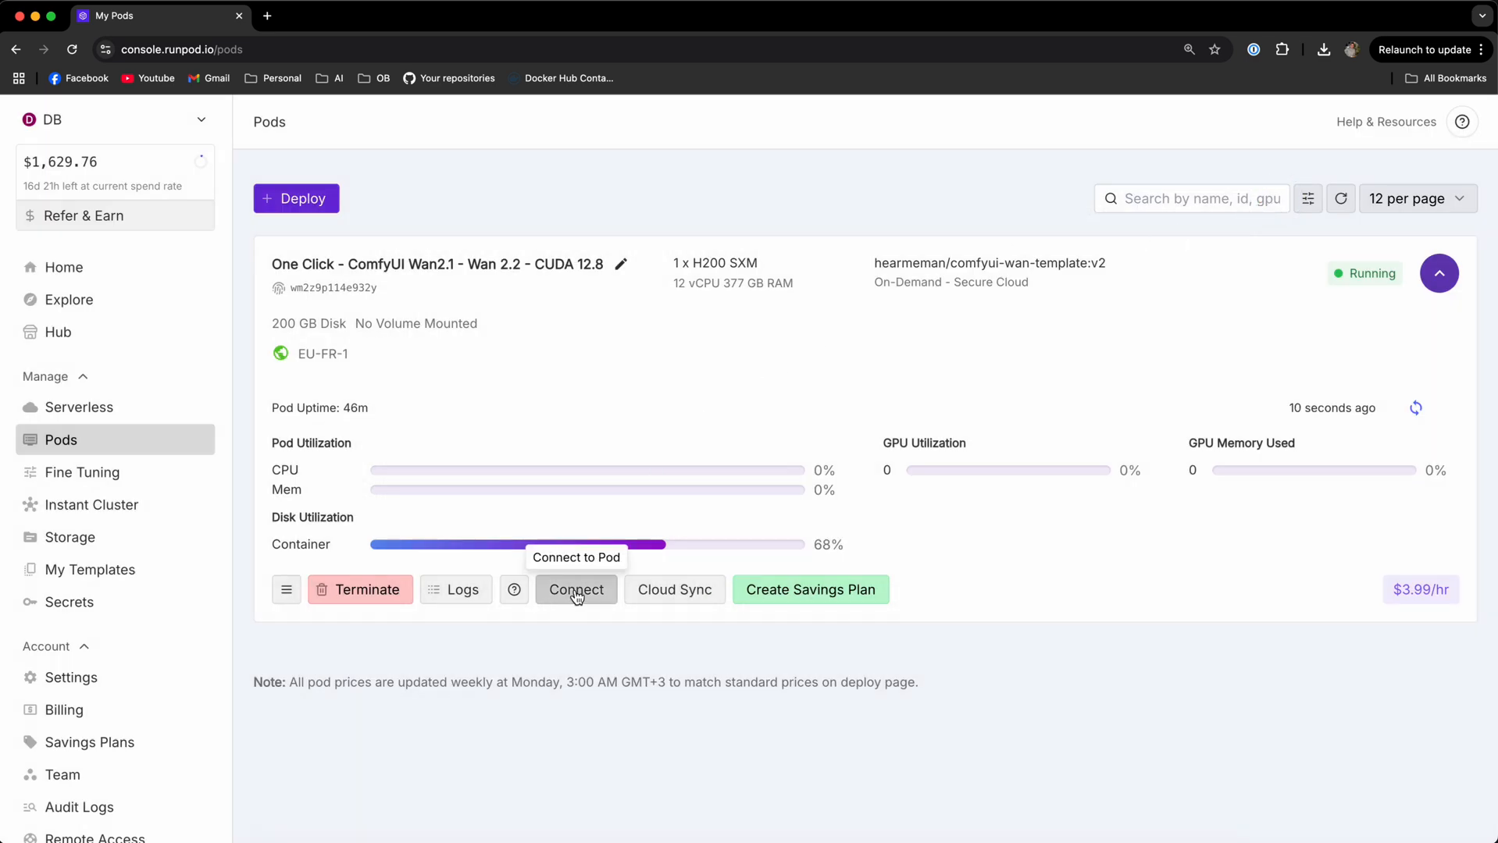
click(575, 589)
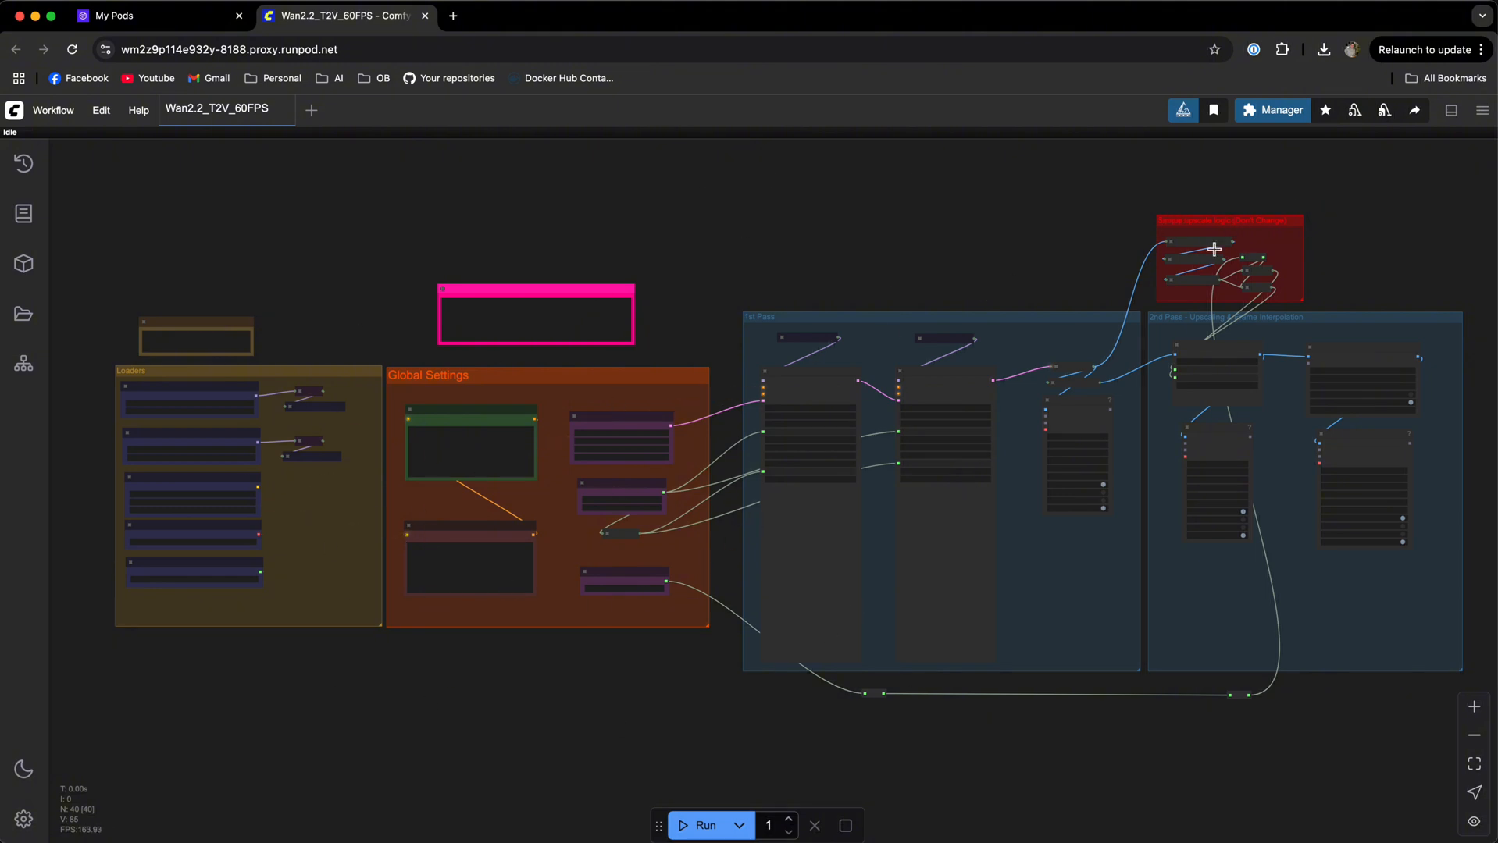
mouse_move(104, 280)
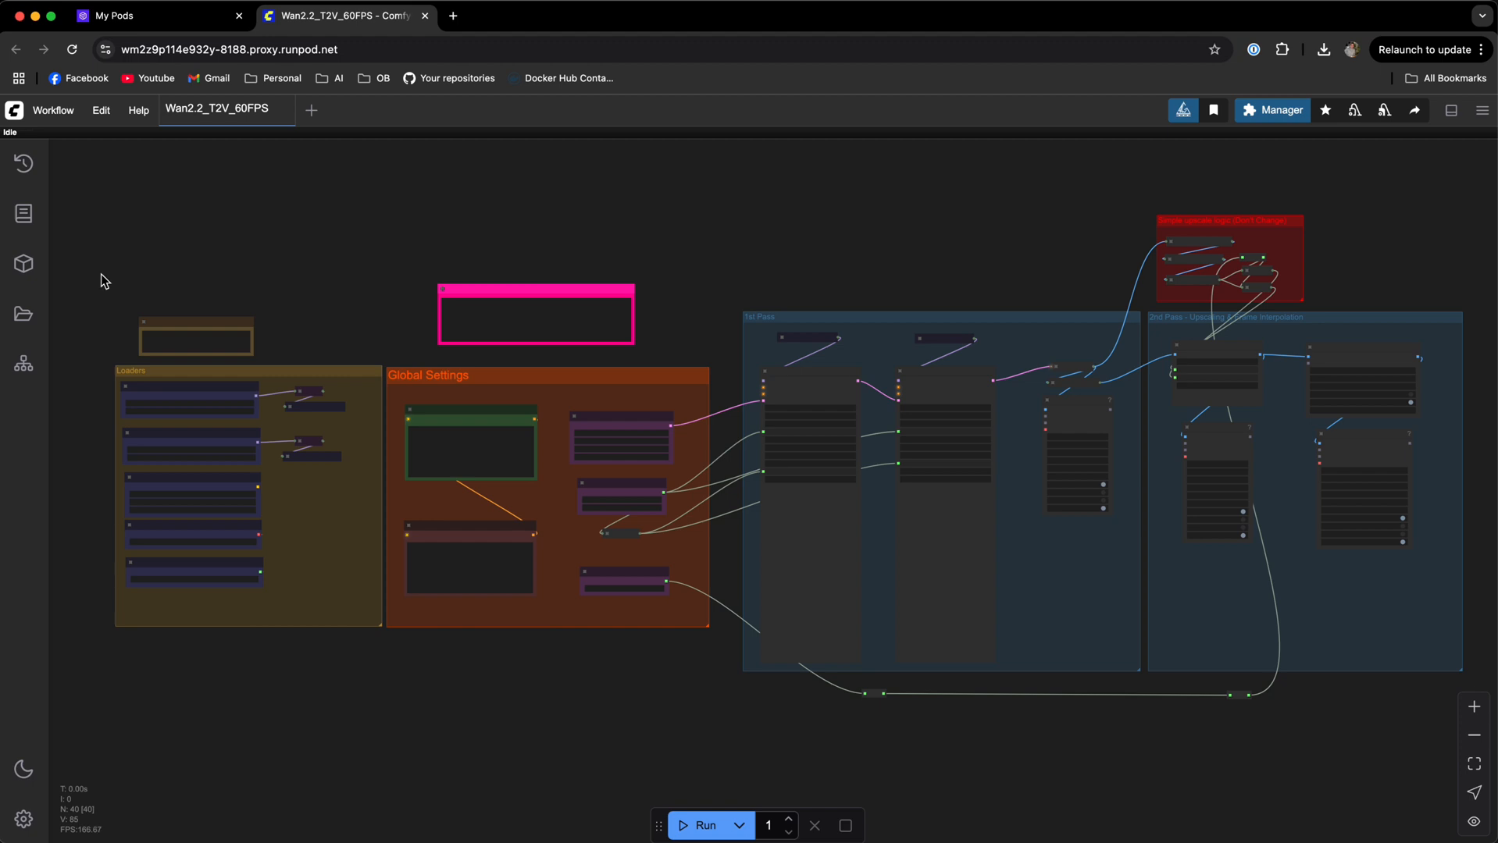
Step: Browse the saved workflows and expand the Wan 2.2 collection listing the I2V and T2V 60FPS workflows
click(23, 314)
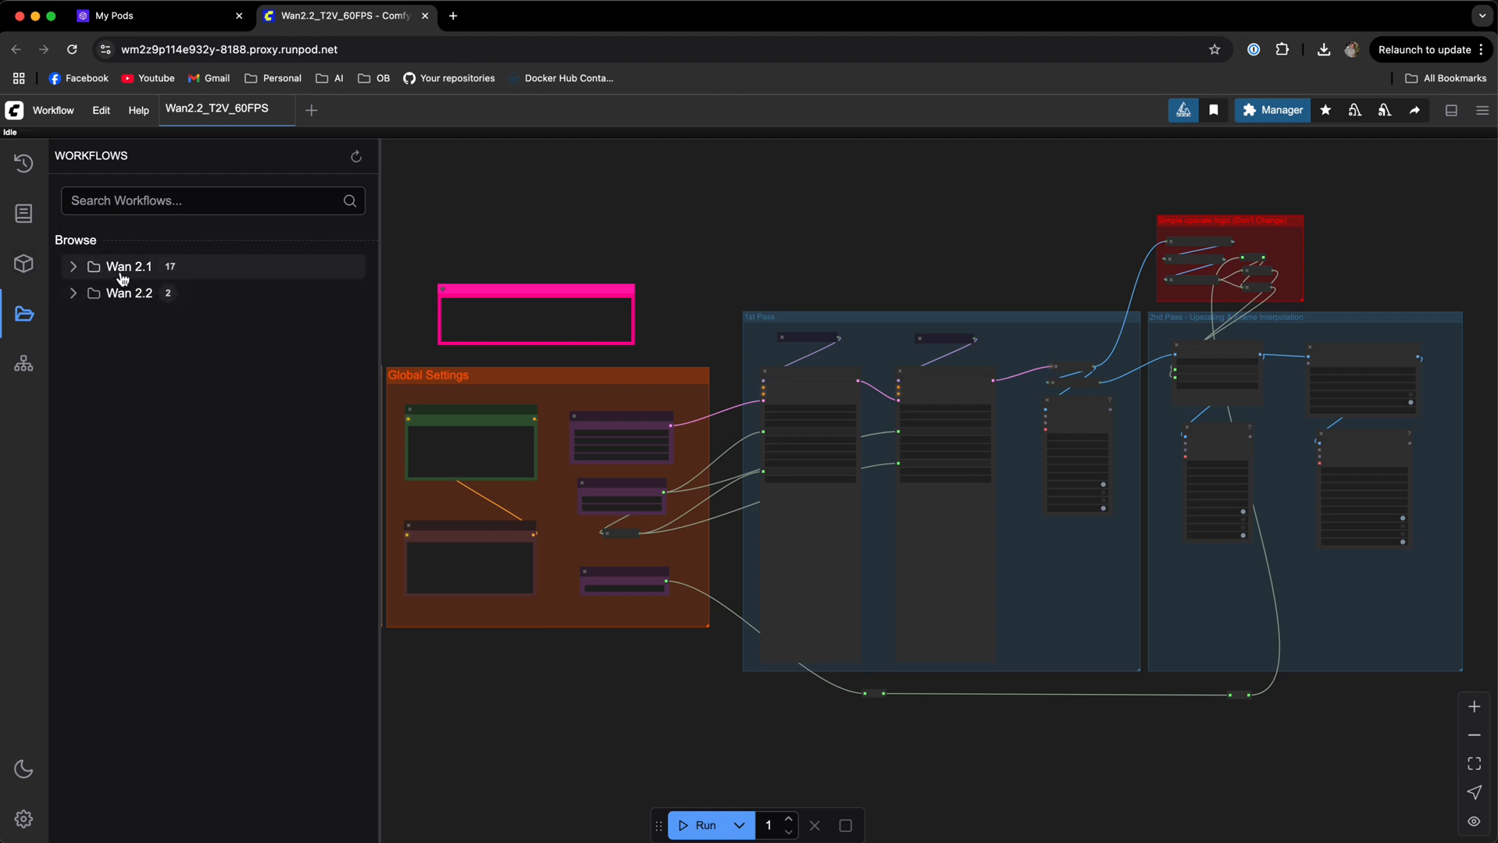
mouse_move(139, 302)
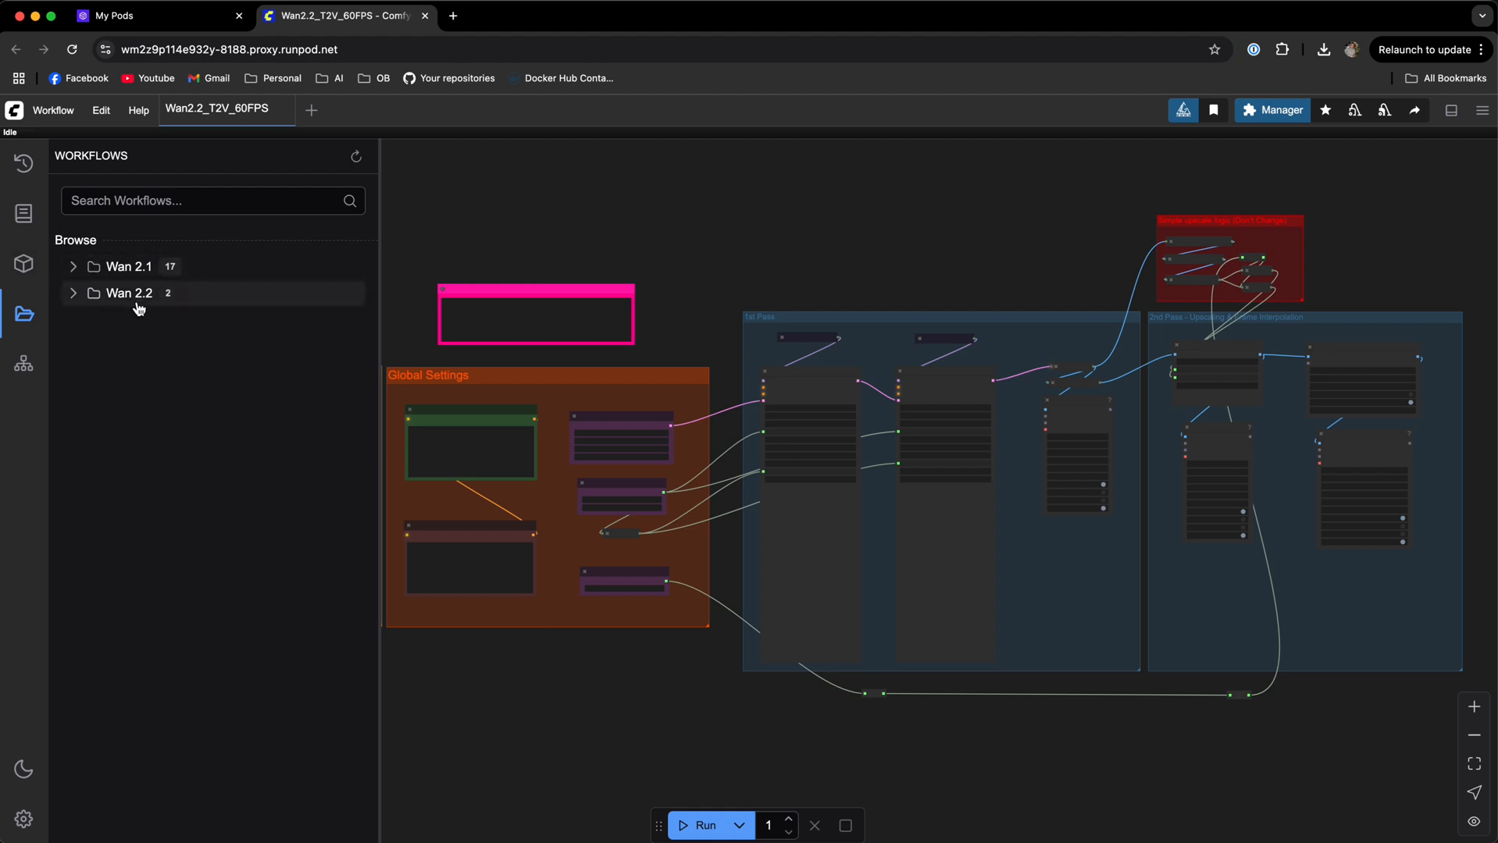
click(130, 294)
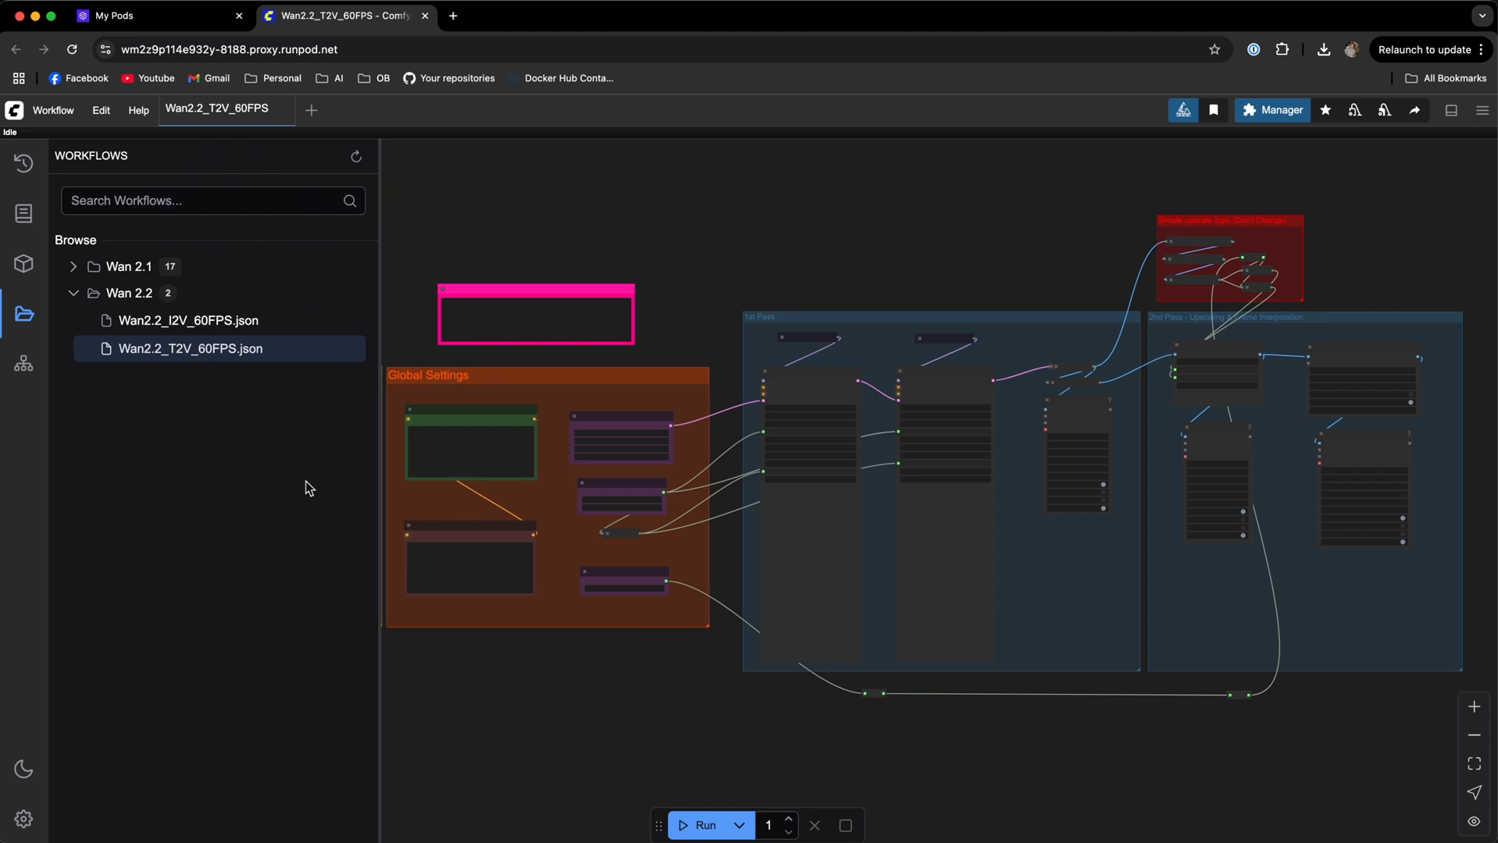
mouse_move(24, 313)
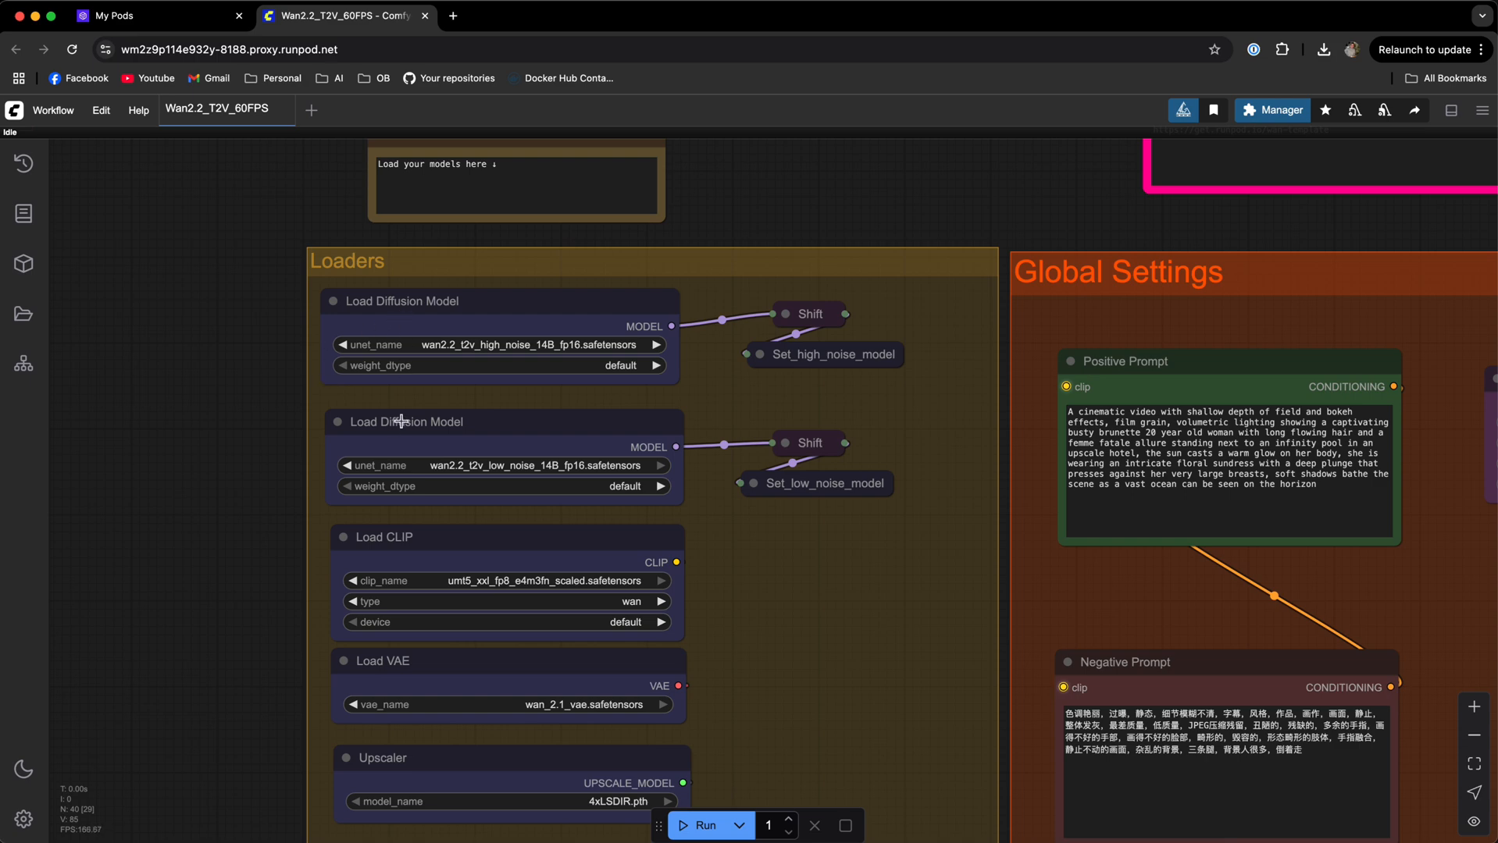
mouse_move(773, 650)
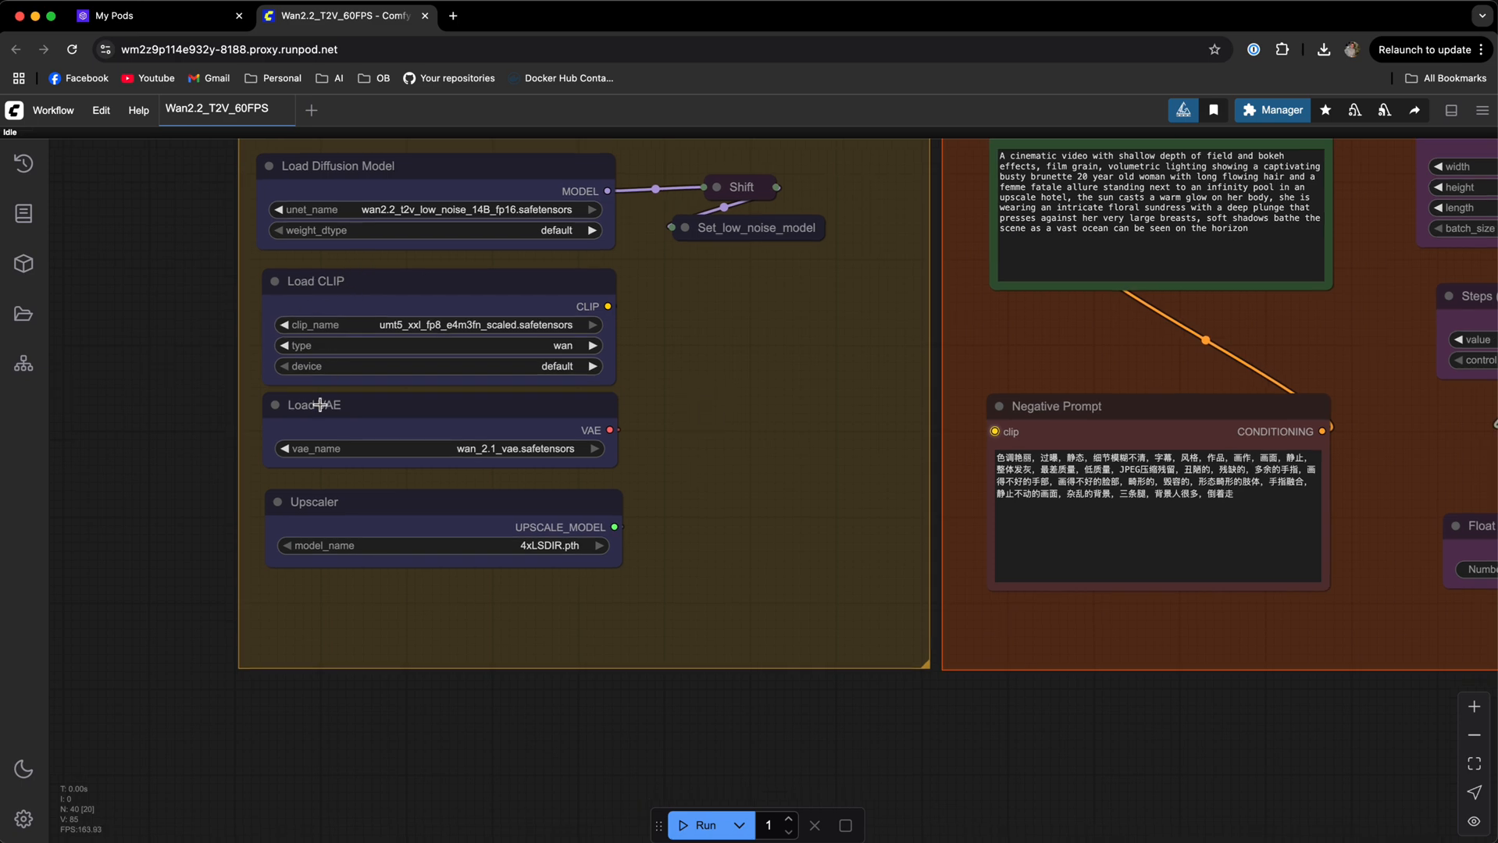
mouse_move(813, 336)
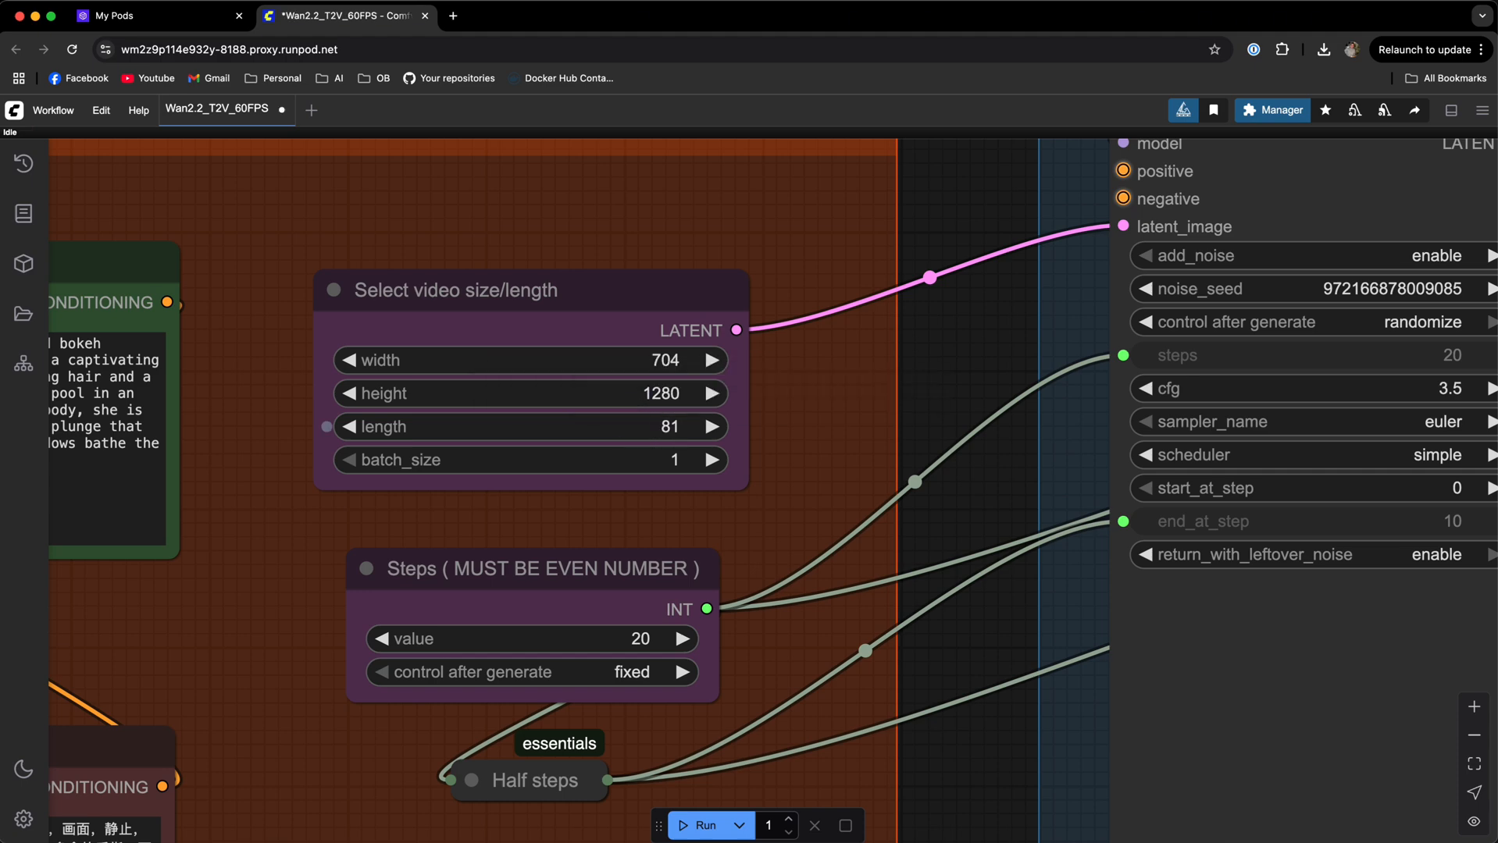
mouse_move(621, 426)
text(121)
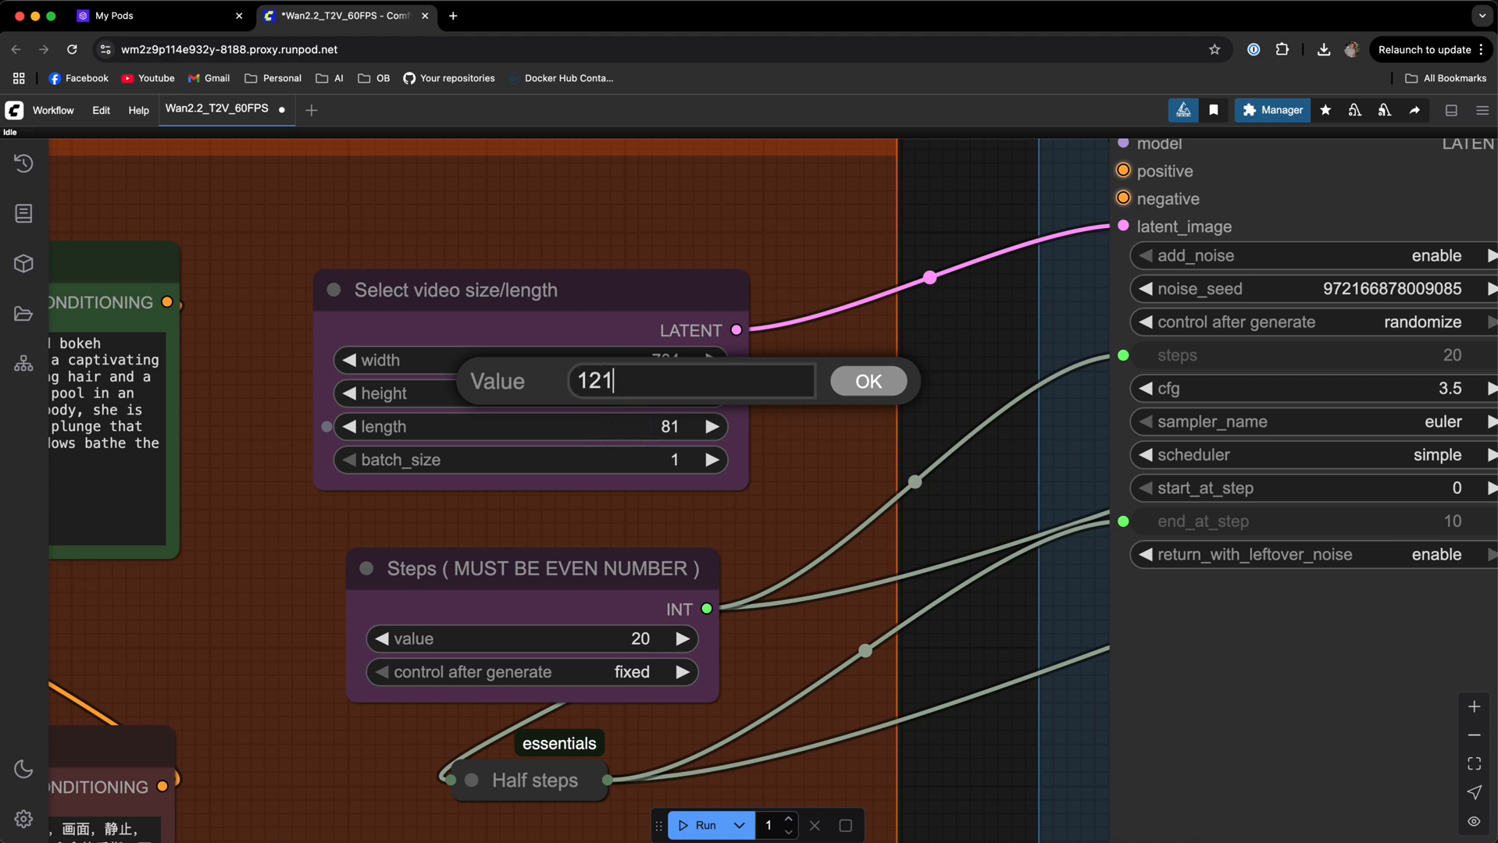
Step: Confirm the new video length of 121 in the Select video size/length node
click(865, 379)
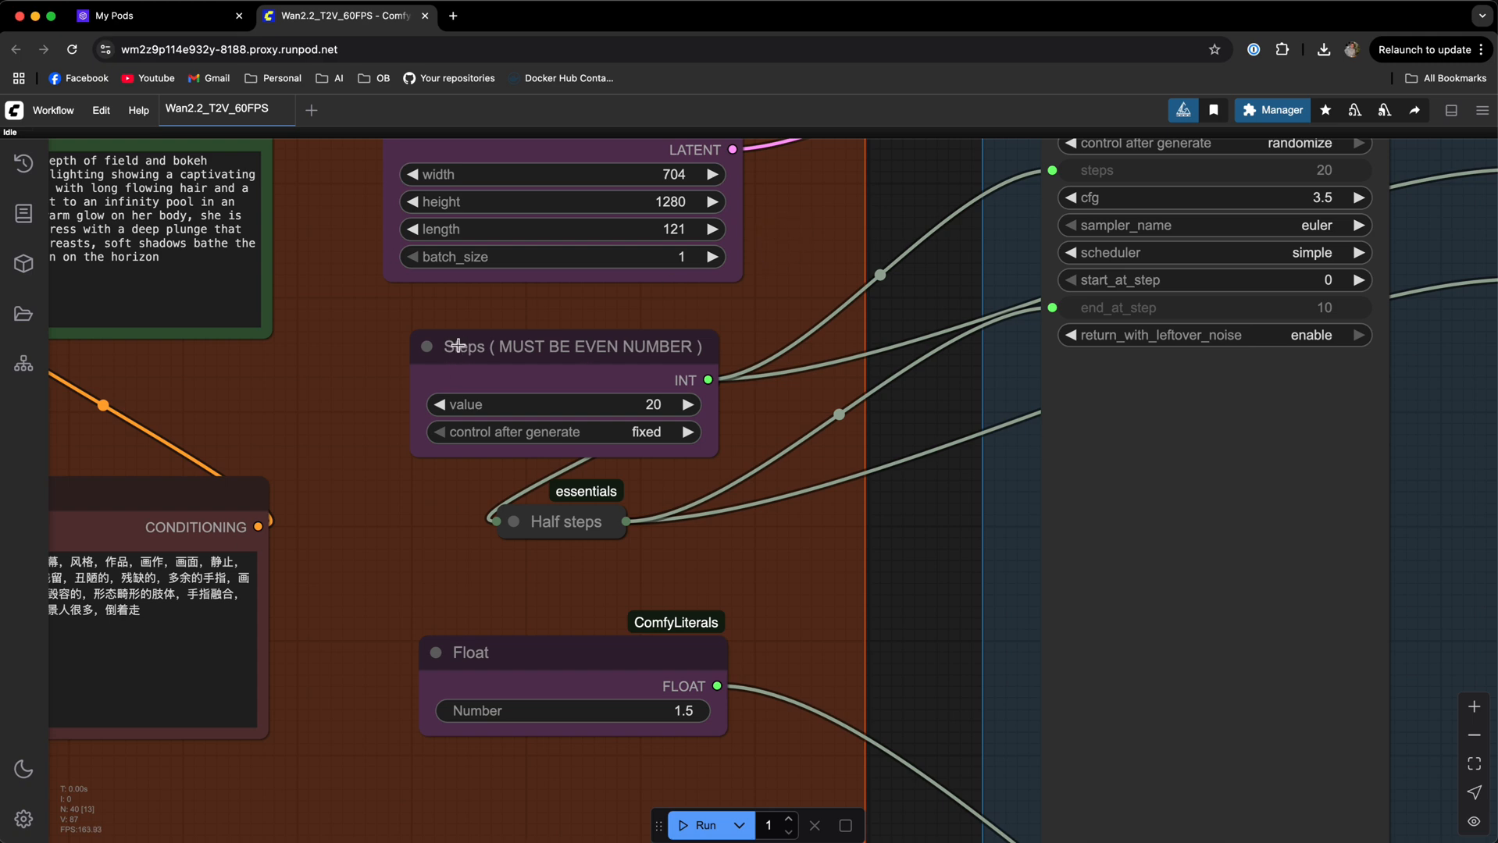
mouse_move(476, 367)
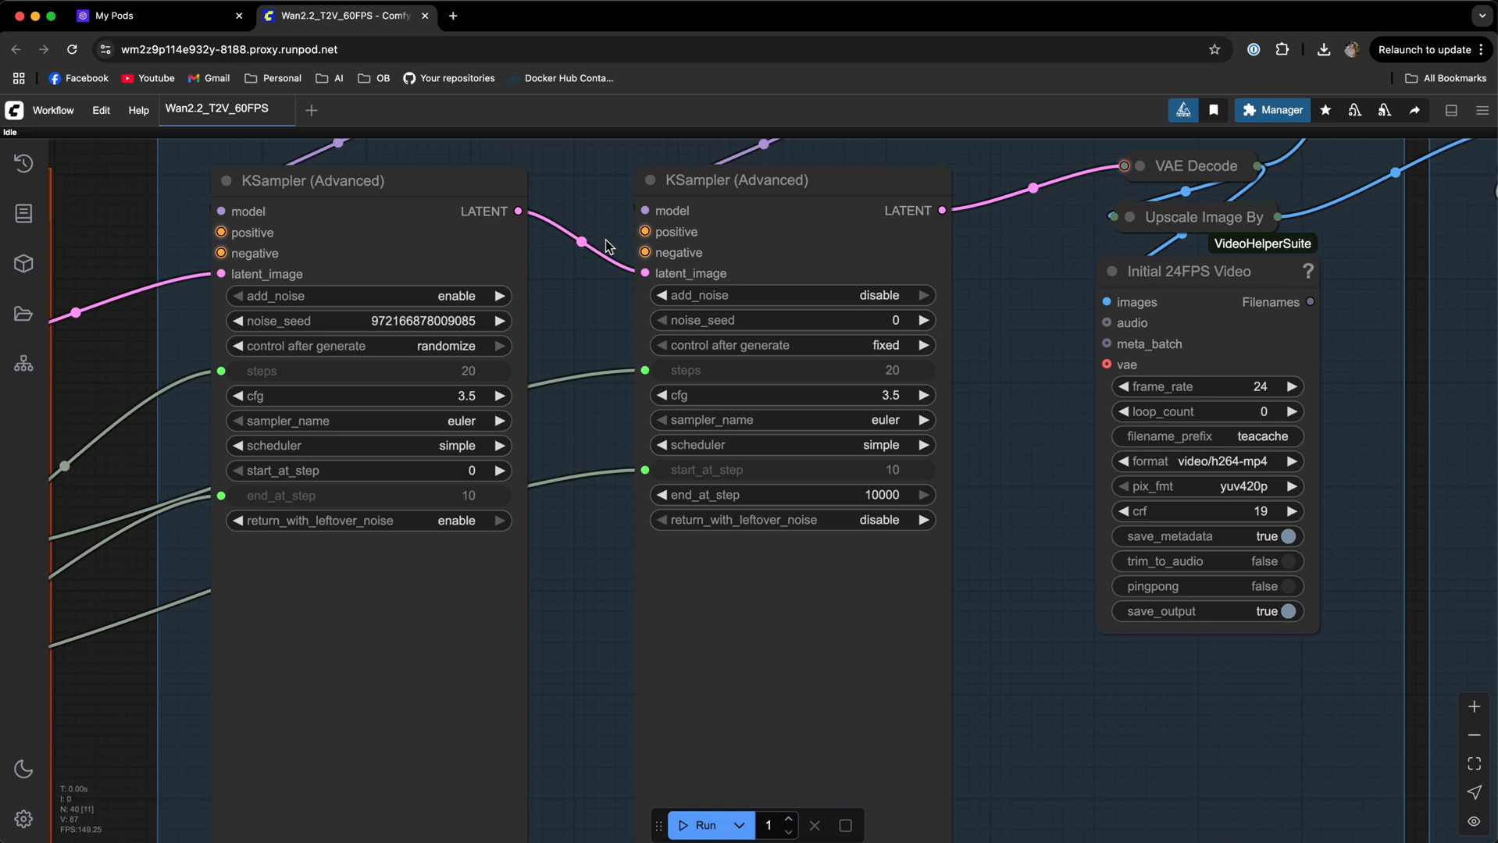
scroll(down, 3)
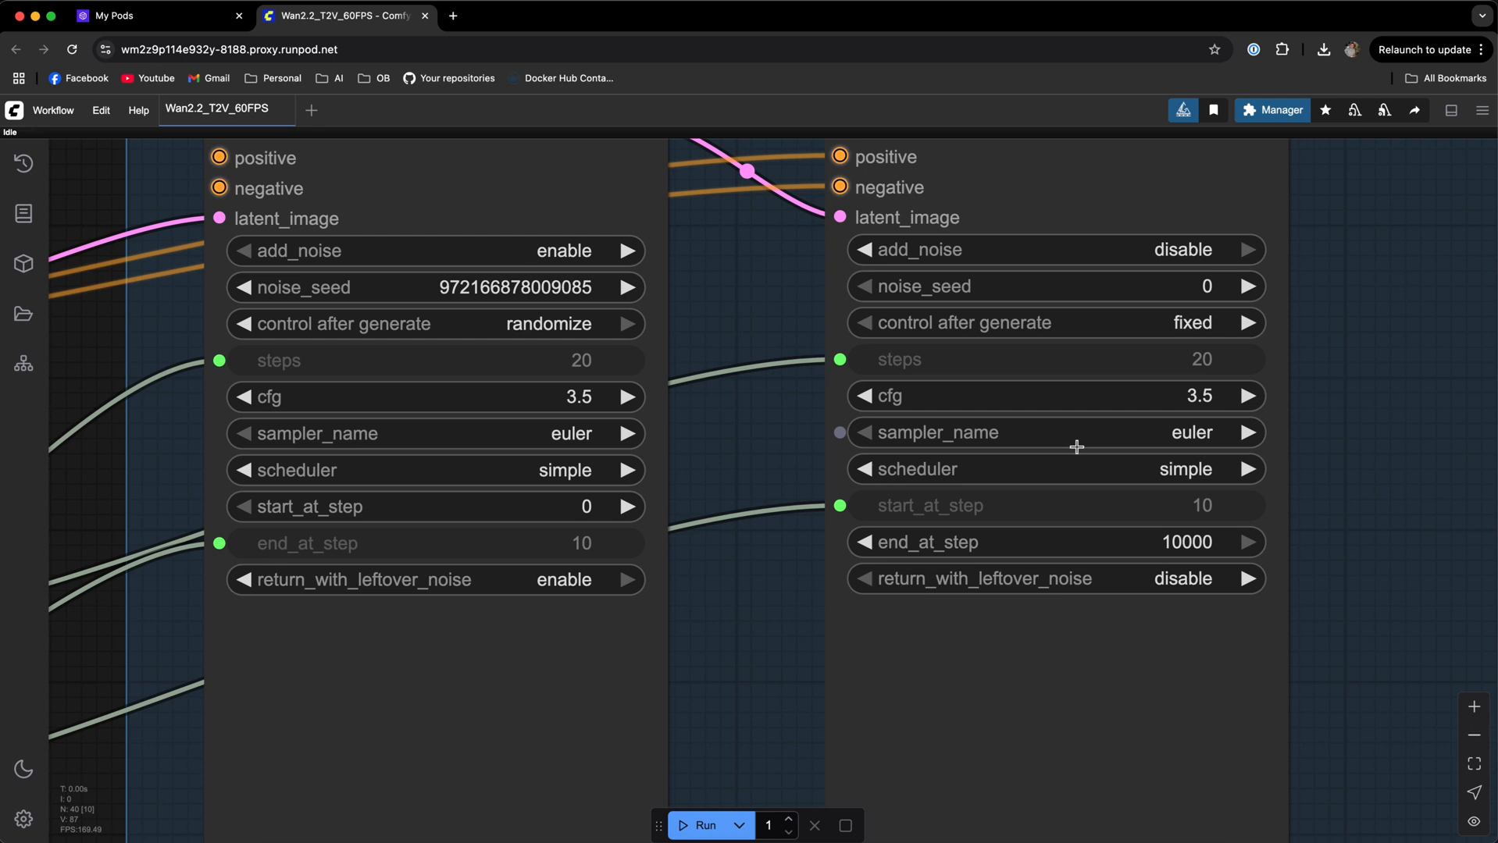
mouse_move(1073, 445)
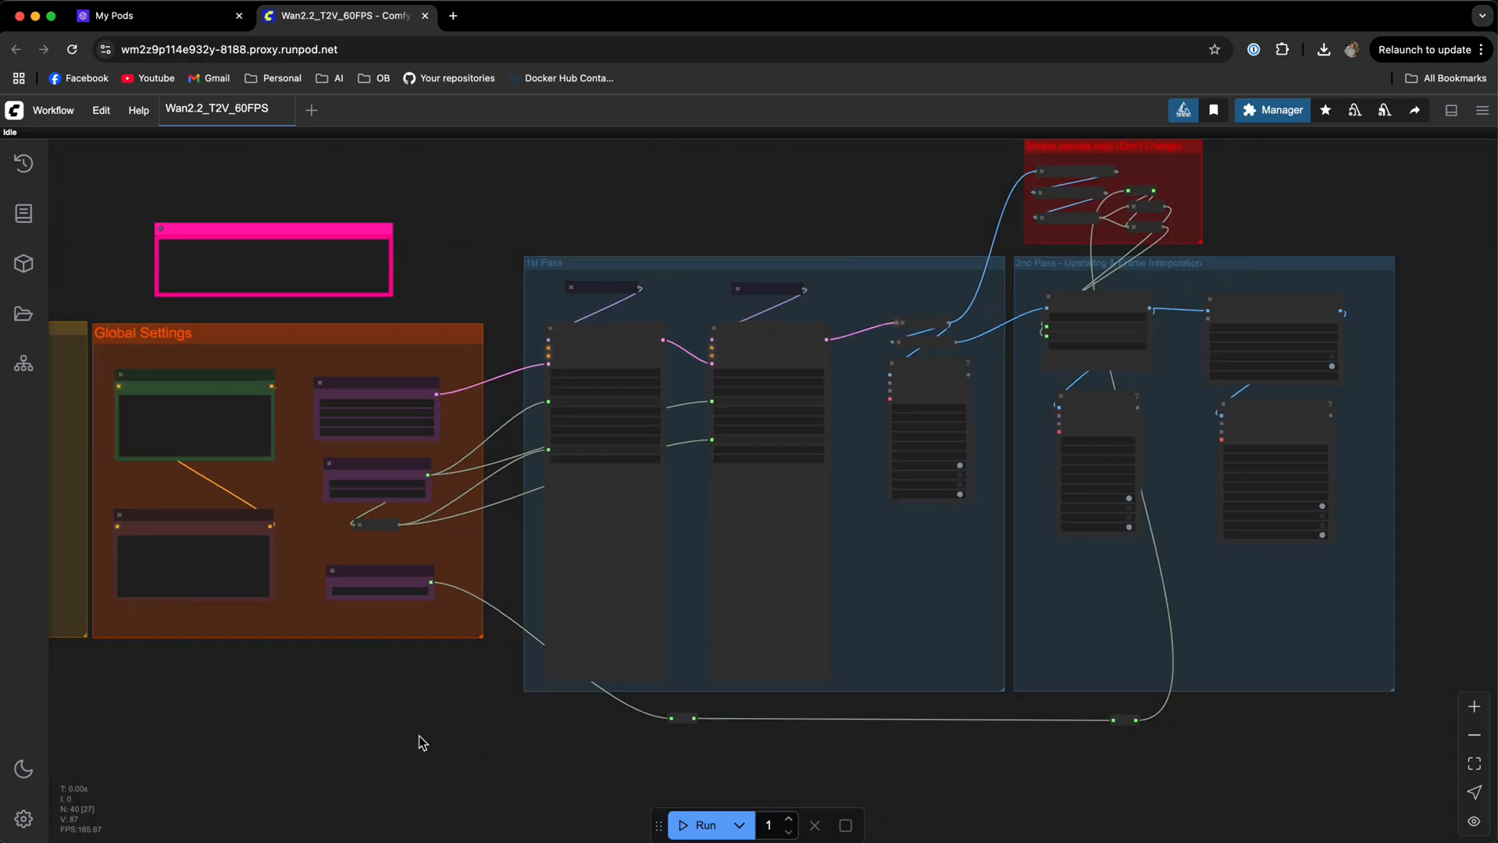
Step: Pan across the Loaders and 1st Pass groups of the Wan2.2_T2V_60FPS graph
drag(420, 742, 763, 439)
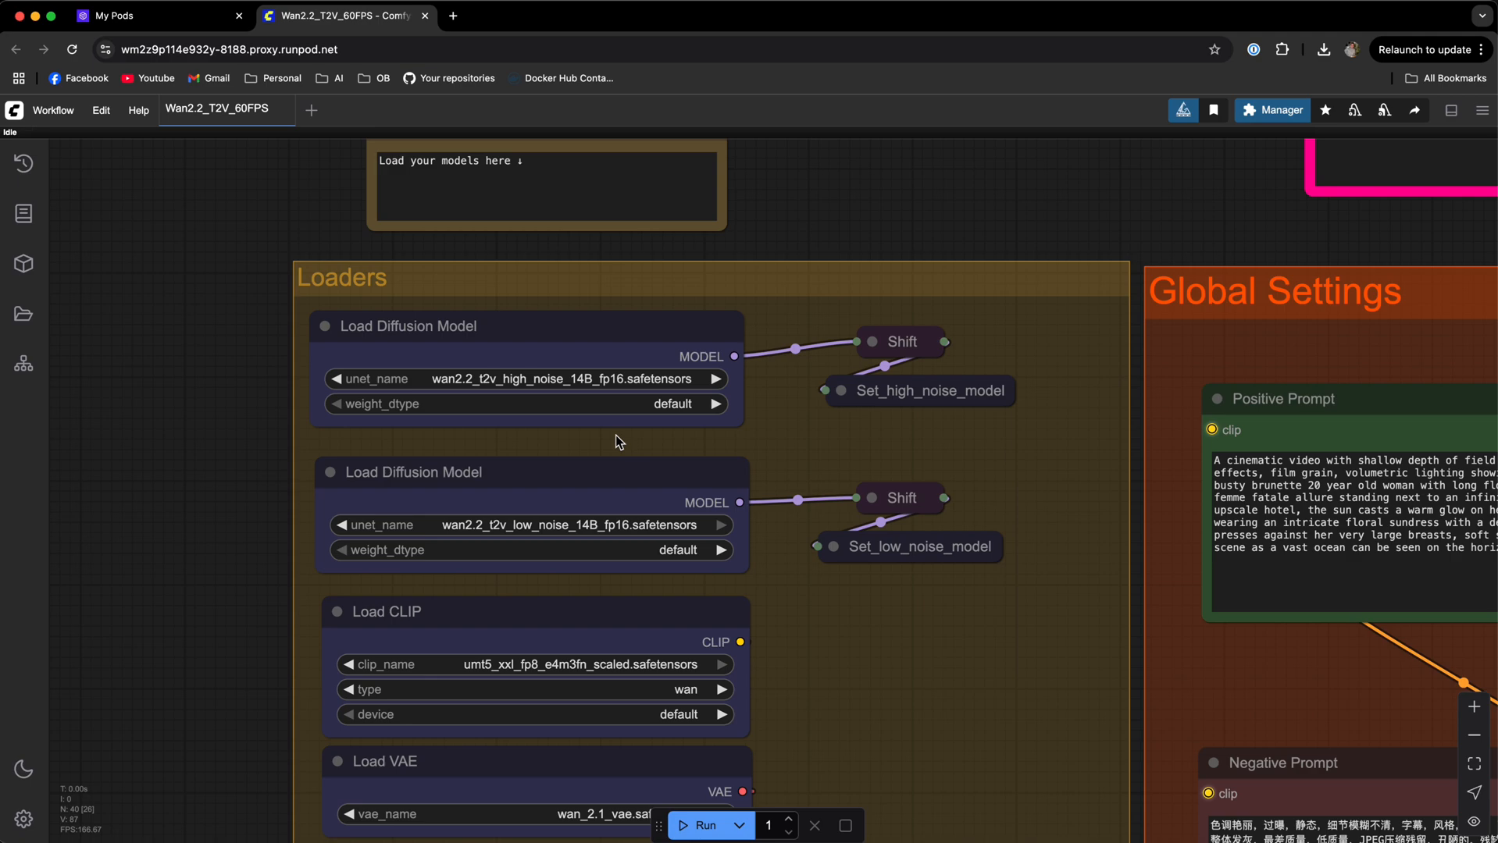
mouse_move(606, 450)
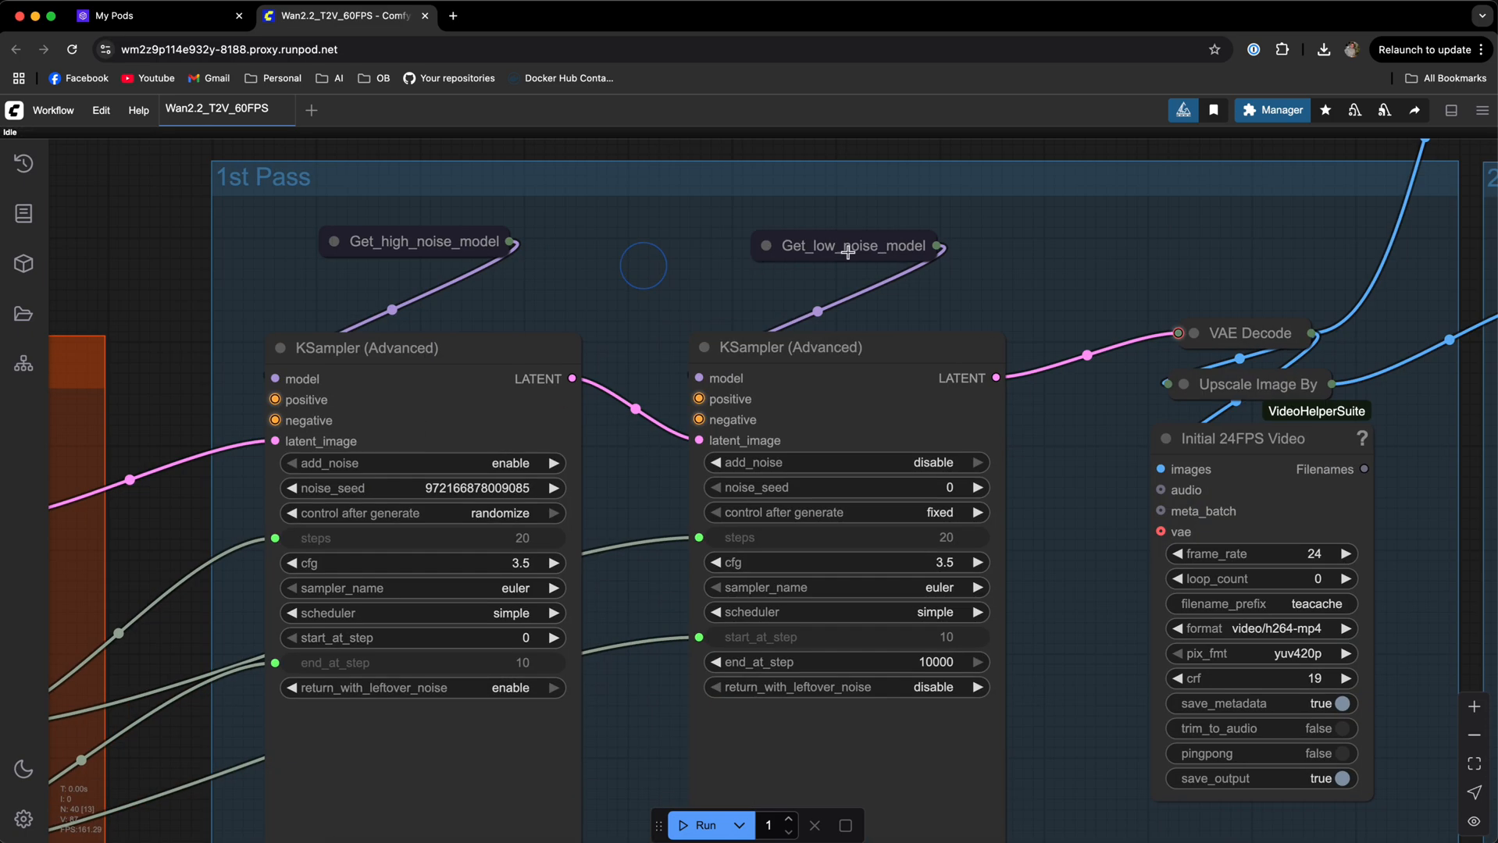
drag(859, 383, 859, 329)
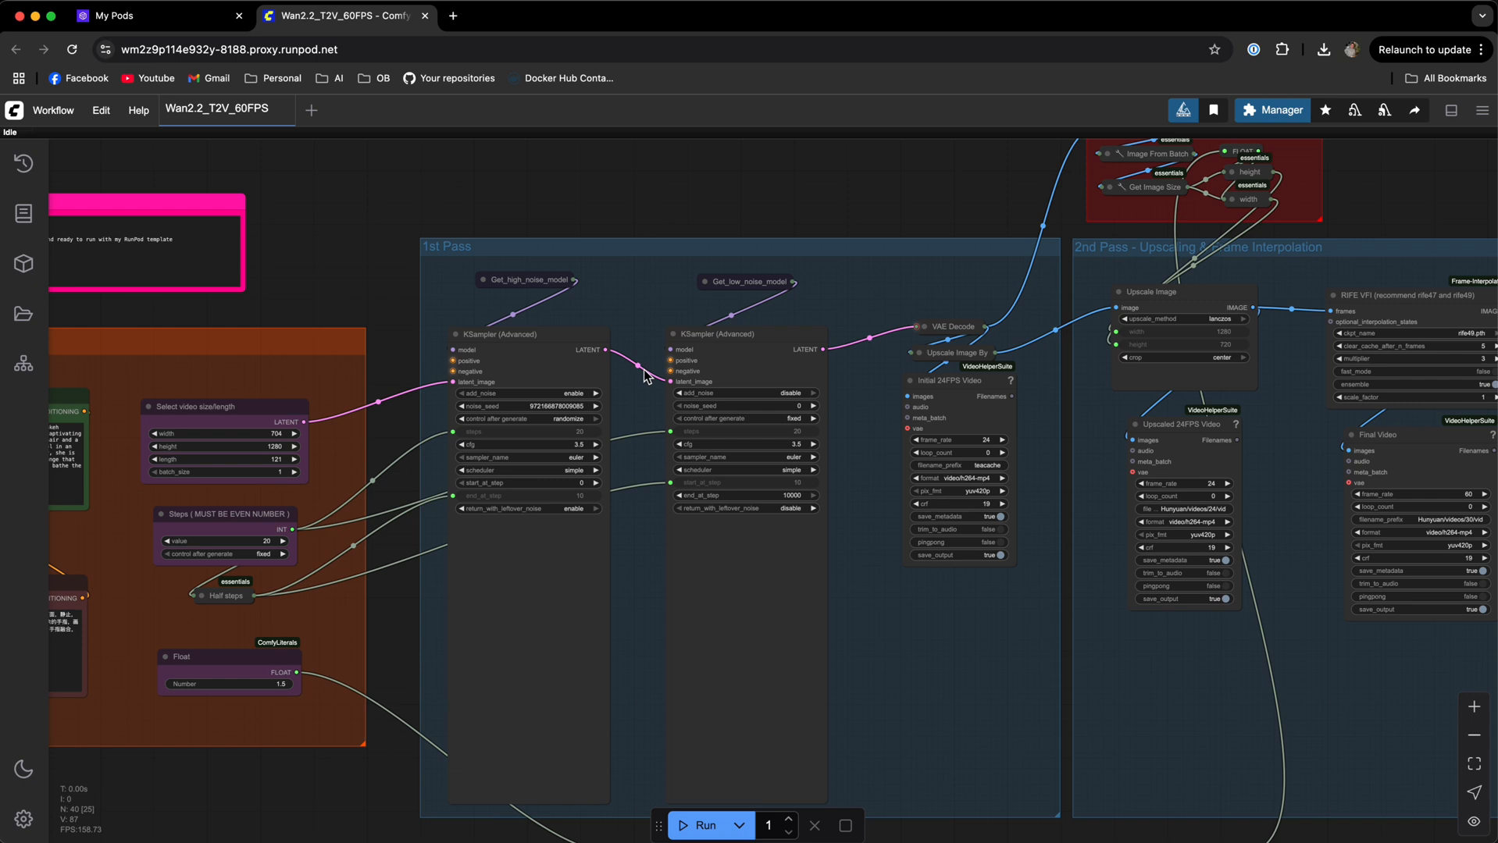
scroll(down, 3)
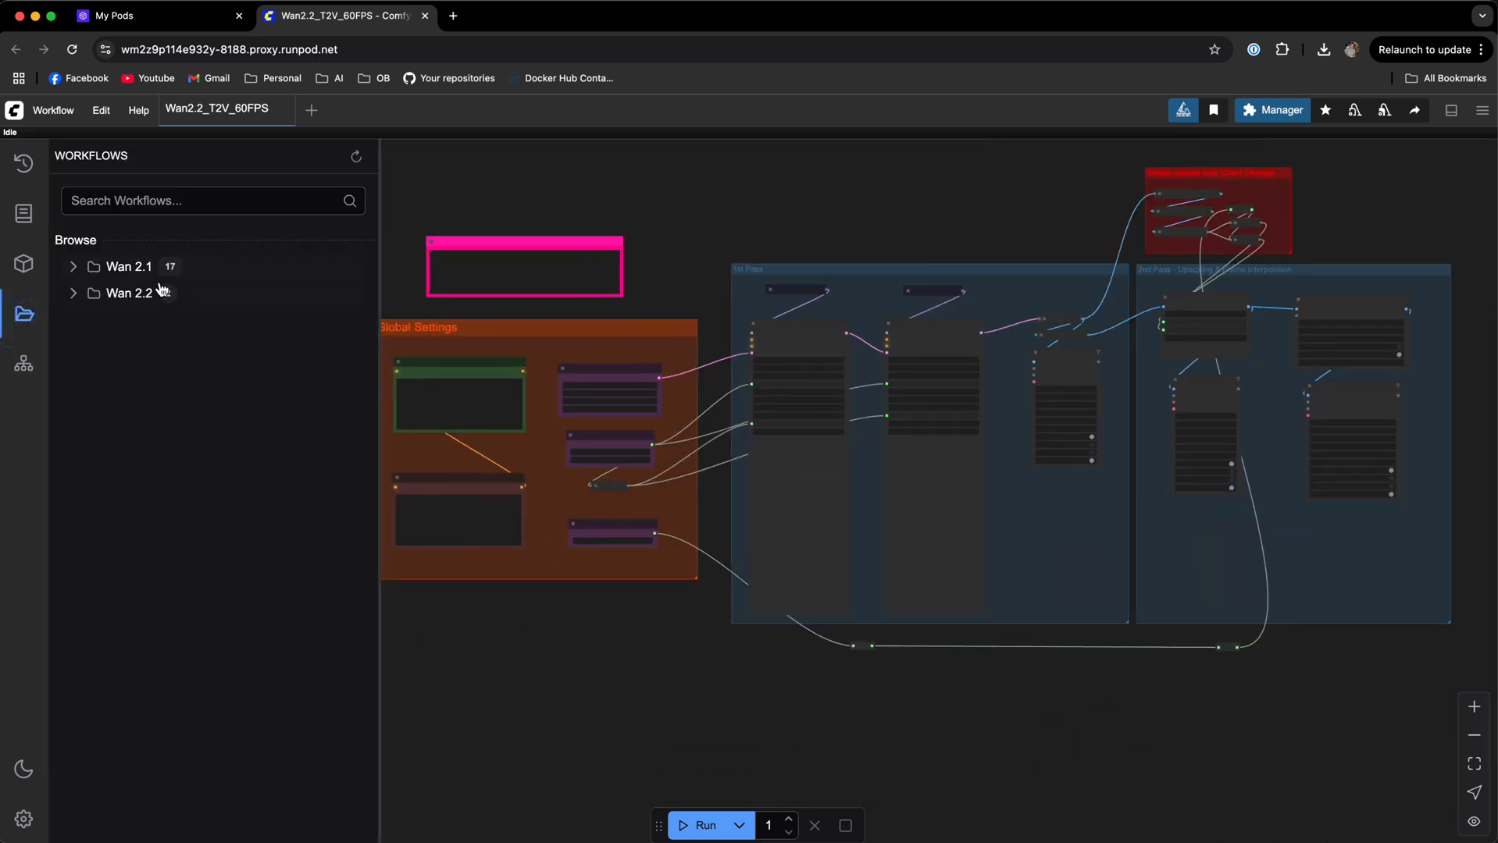
Step: Expand the Wan 2.2 collection to reach Wan2.2_I2V_60FPS.json
click(129, 293)
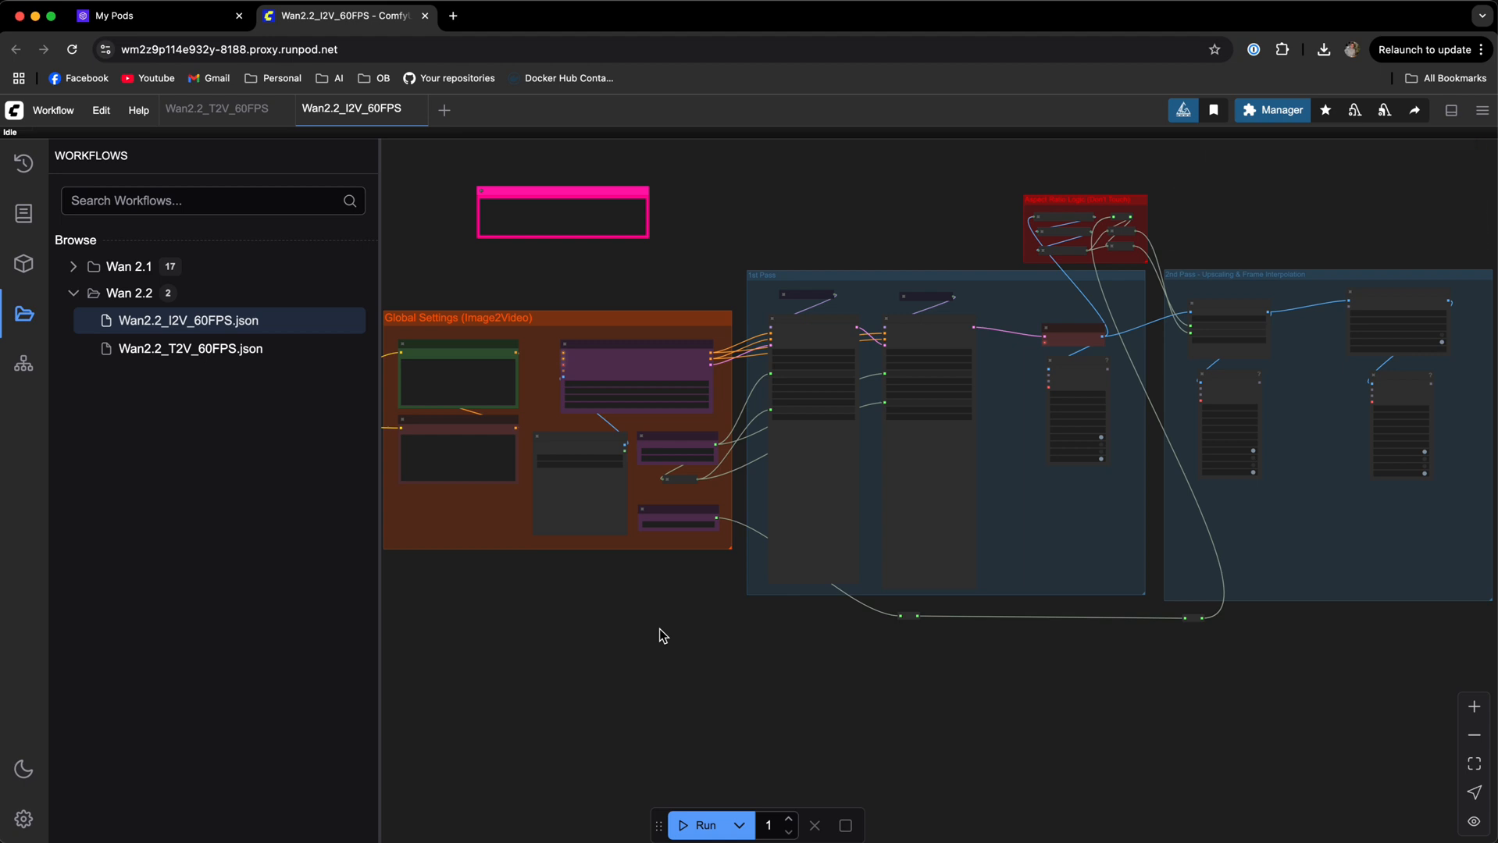
mouse_move(1356, 530)
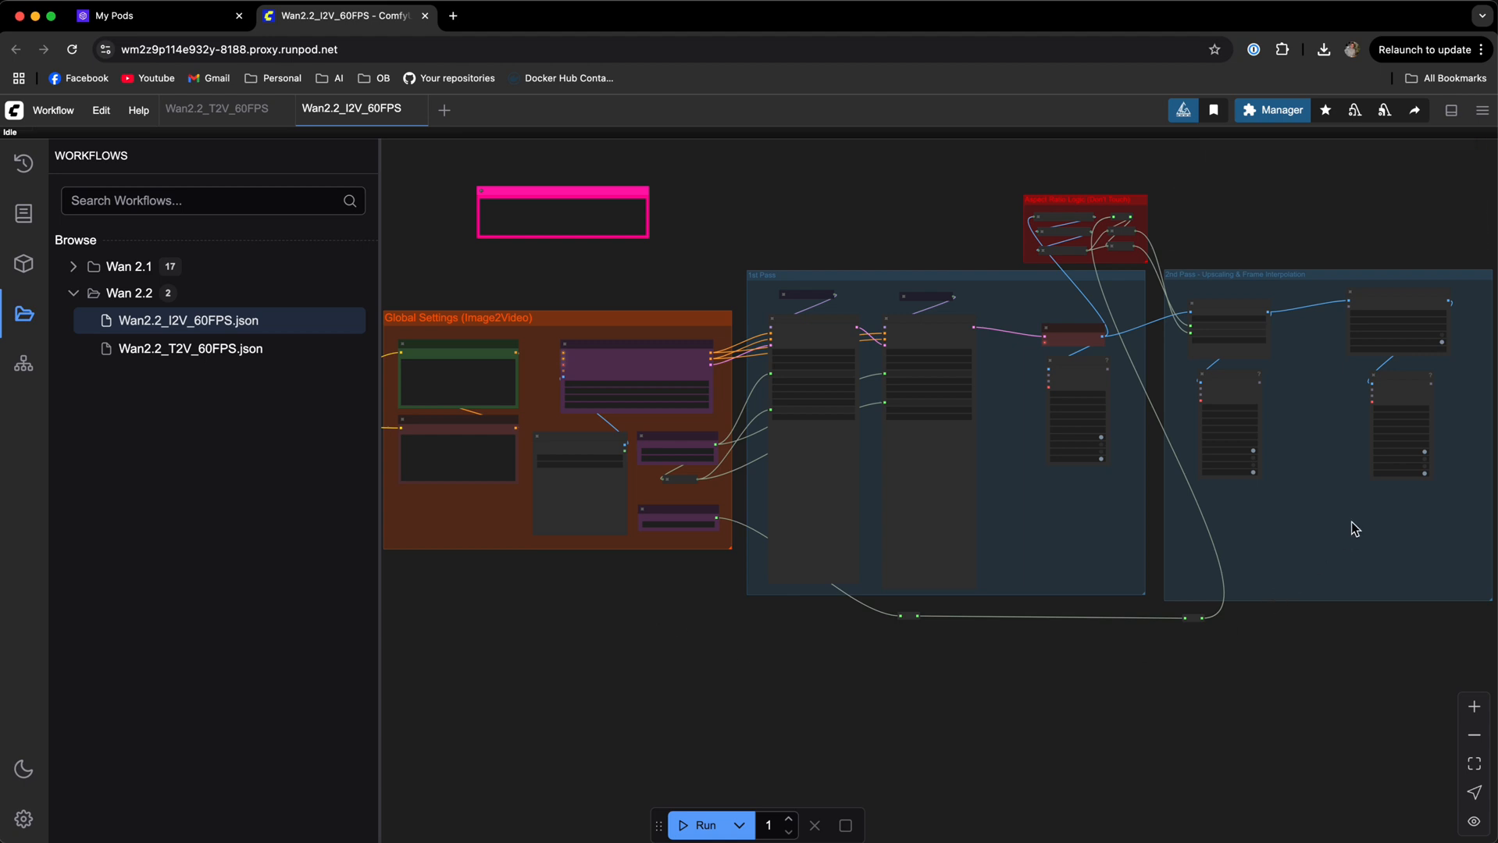